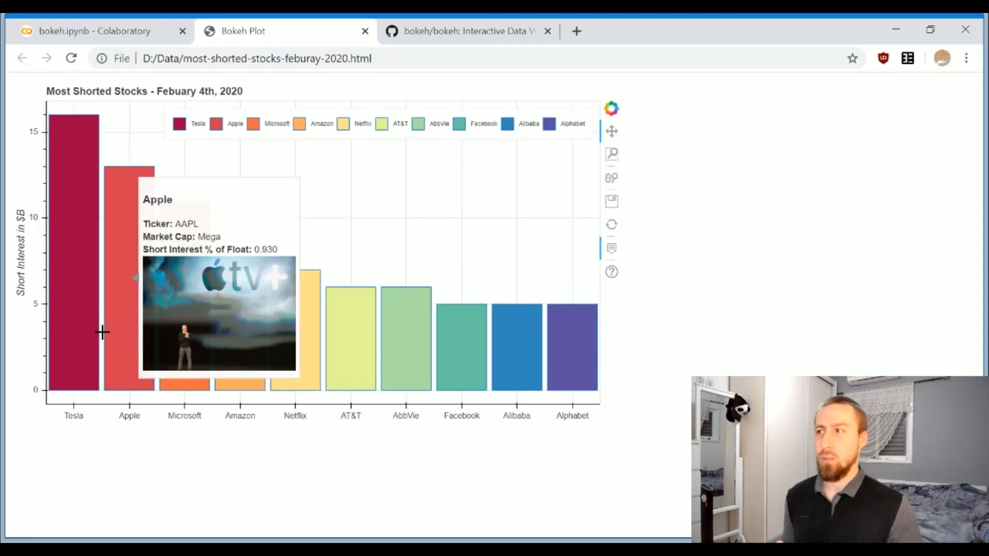
pyautogui.moveTo(238, 346)
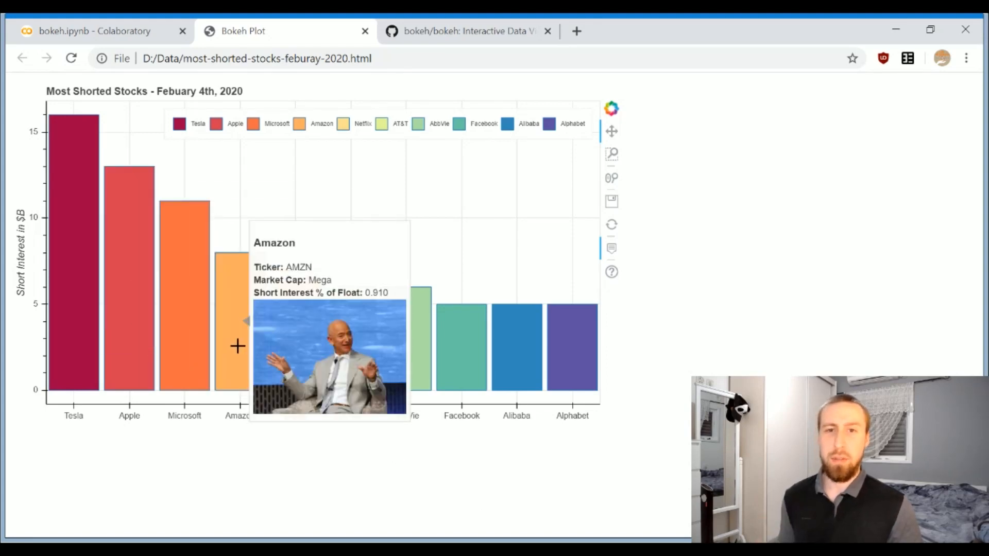
pyautogui.moveTo(279, 352)
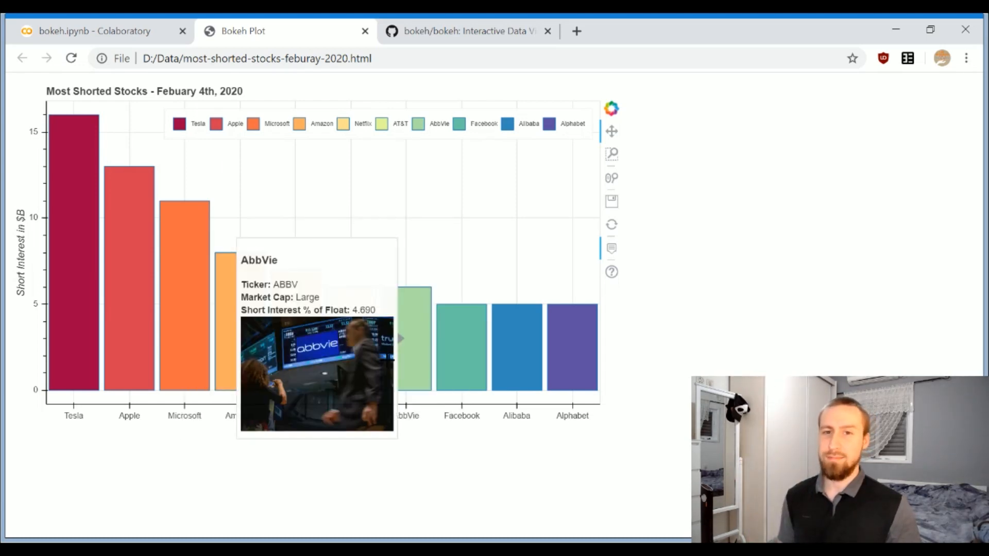
# Step: Switch to the bokeh/bokeh GitHub tab and scroll down to the README description and badges
pyautogui.click(467, 31)
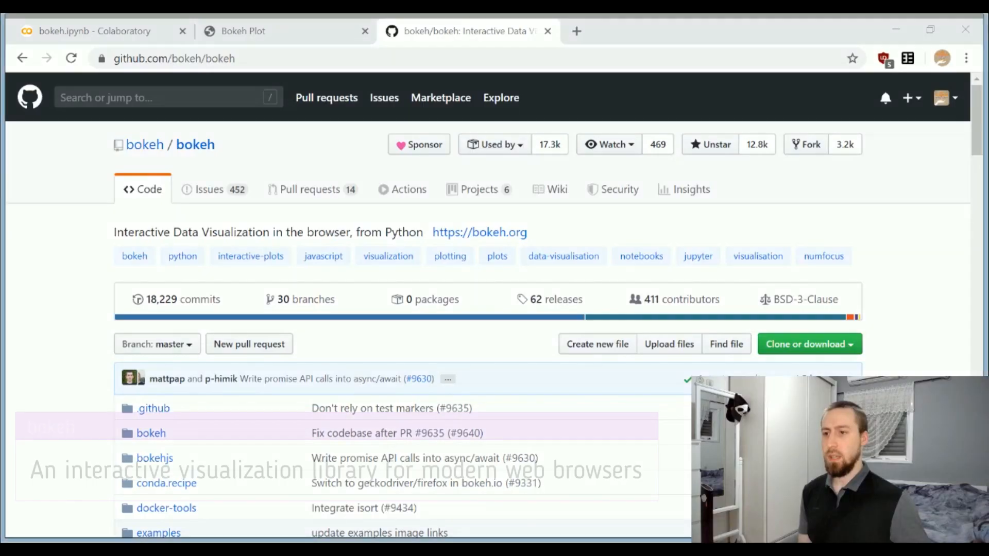
pyautogui.scroll(-3)
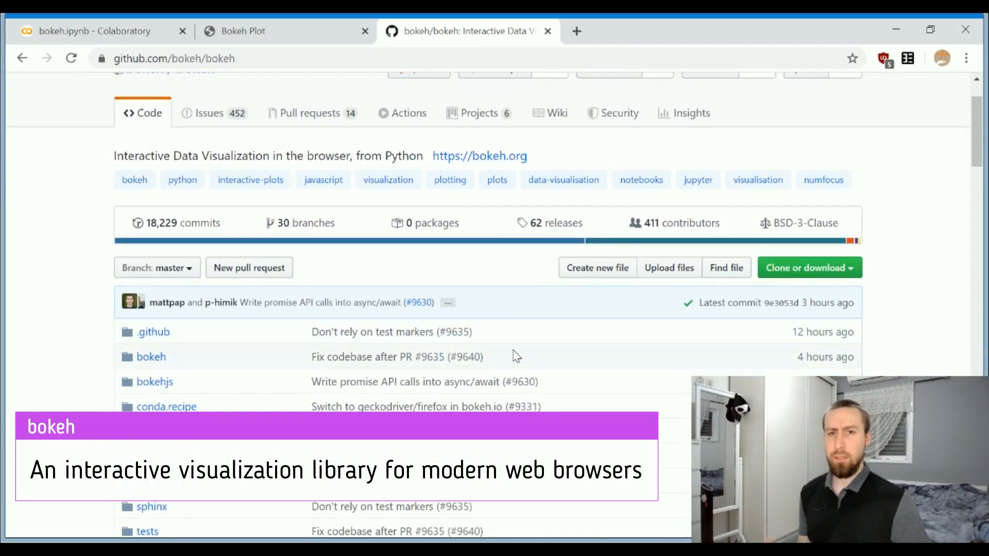
pyautogui.scroll(-3)
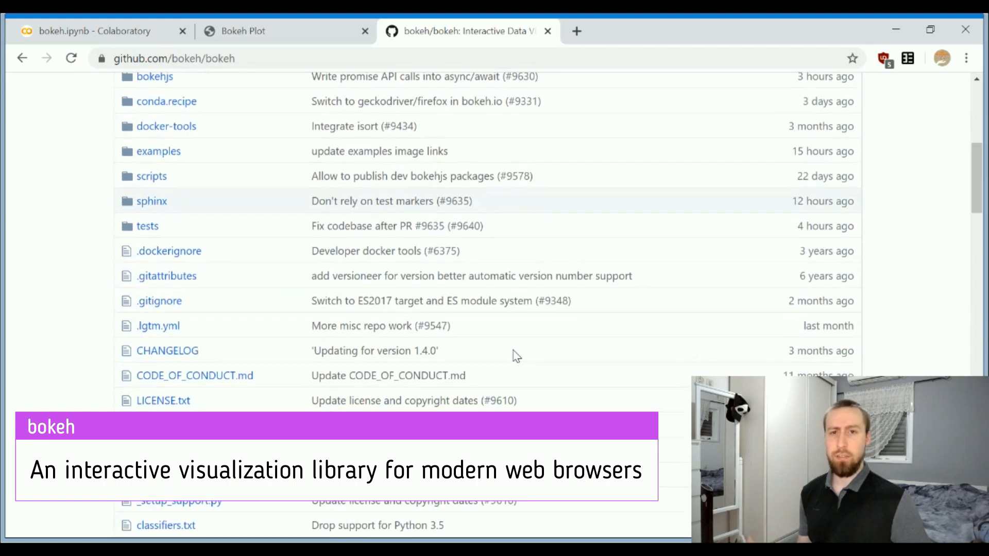
pyautogui.scroll(-3)
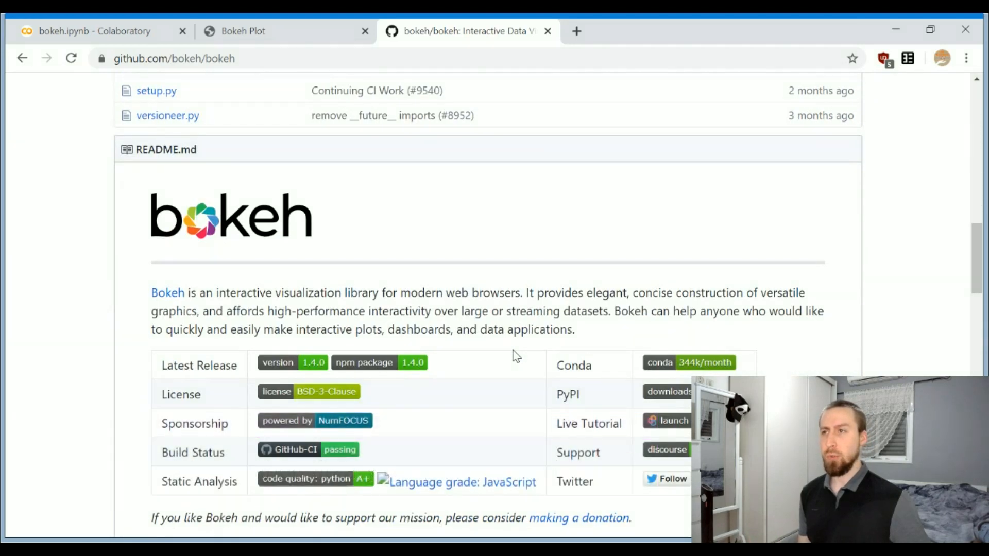
pyautogui.scroll(-3)
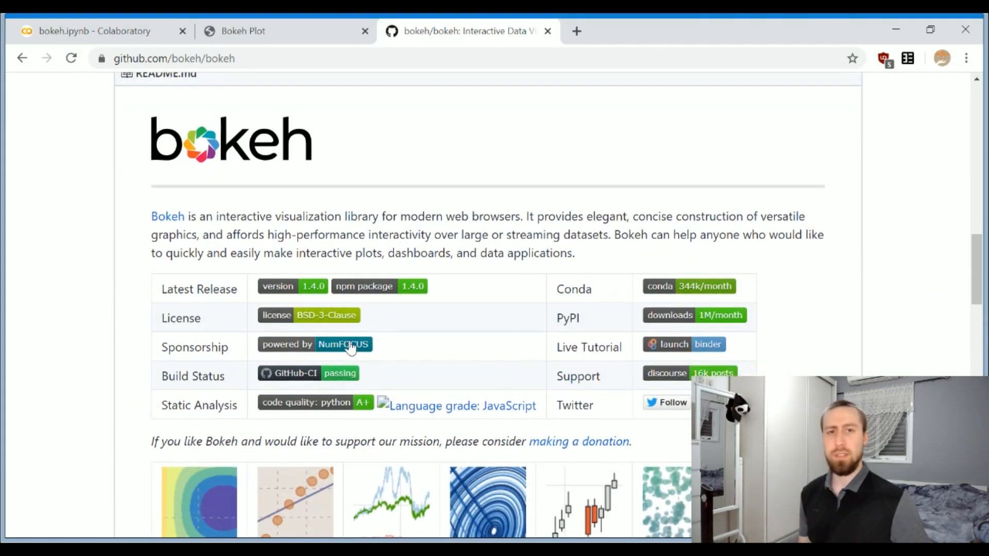
pyautogui.moveTo(439, 327)
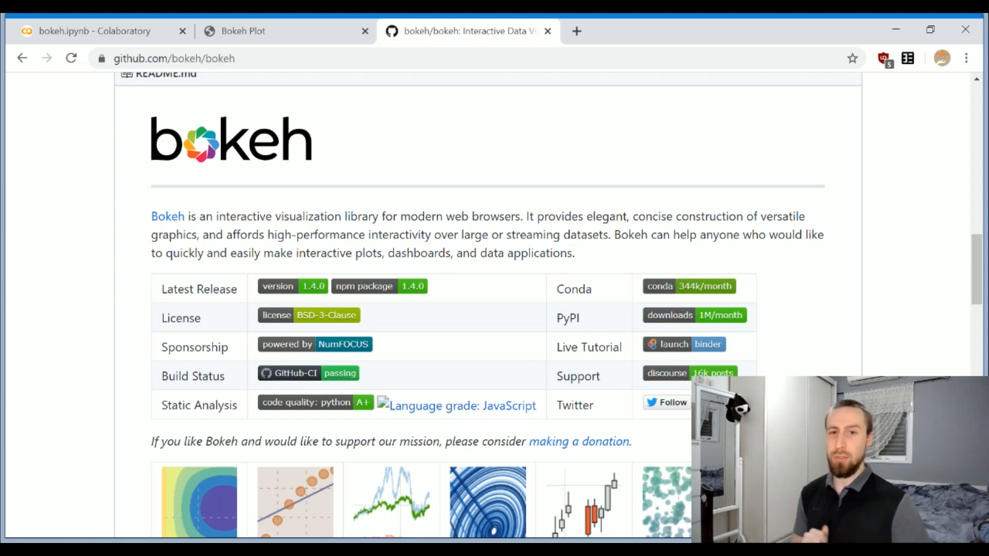
# Step: Switch to bokeh.ipynb and scroll through the df.head() stock table to the ColumnDataSource cell
pyautogui.click(94, 31)
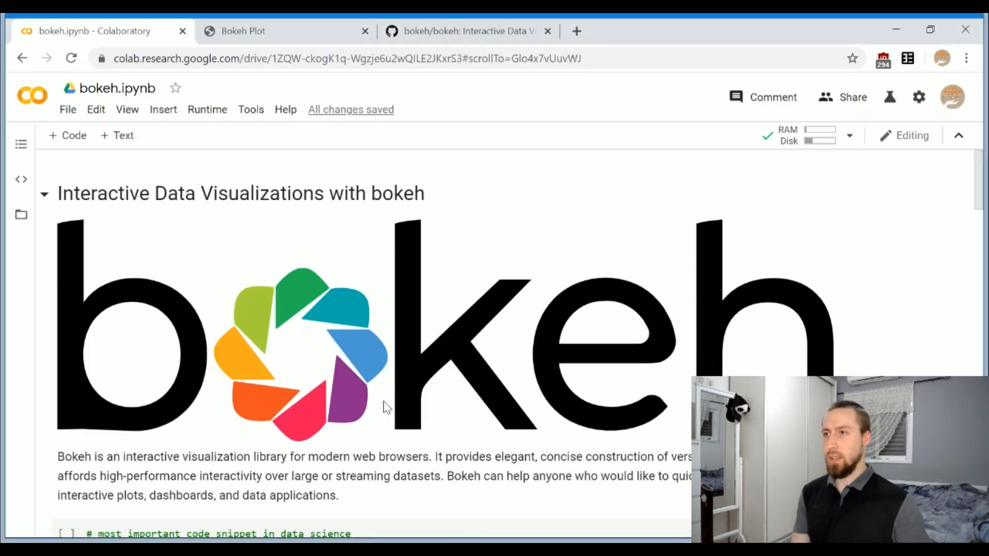
pyautogui.scroll(-3)
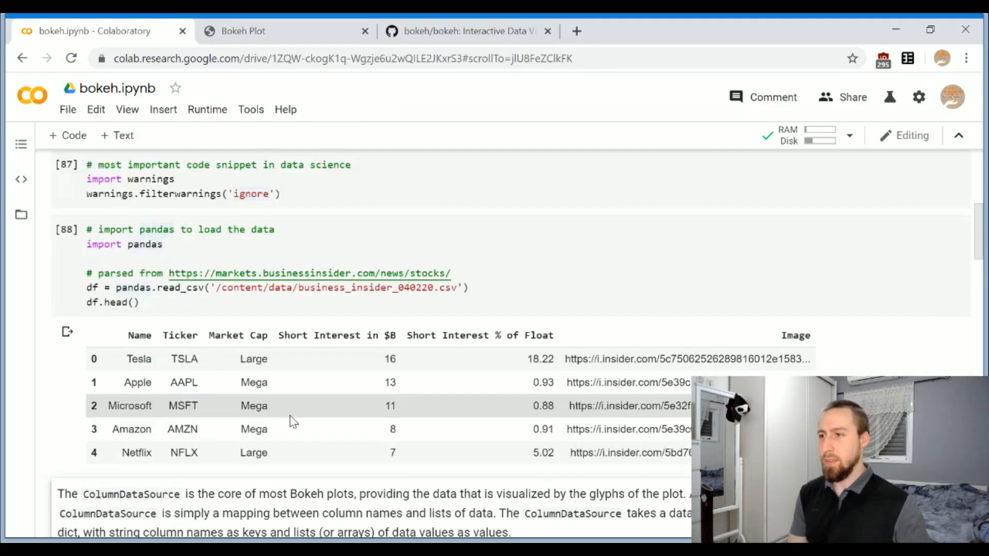
pyautogui.scroll(-3)
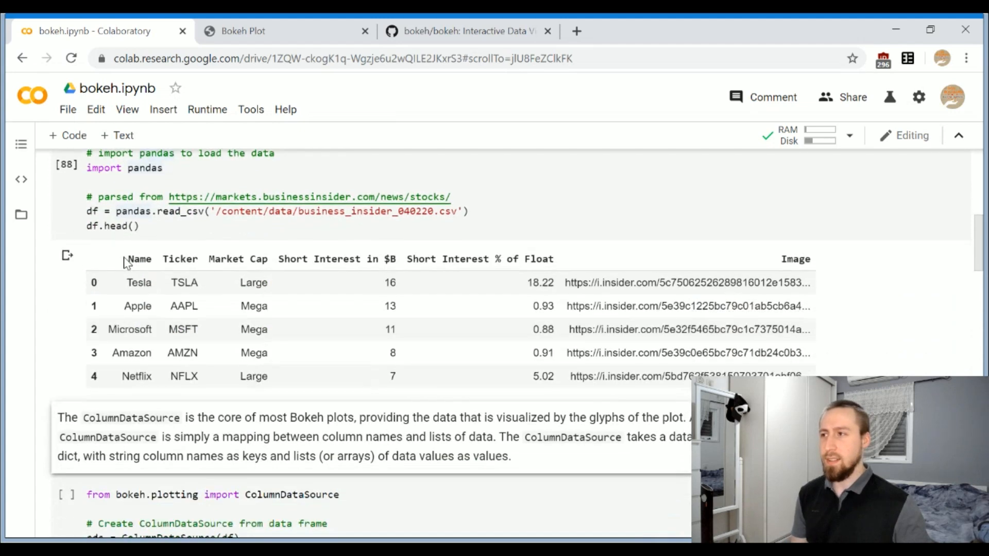
pyautogui.moveTo(401, 352)
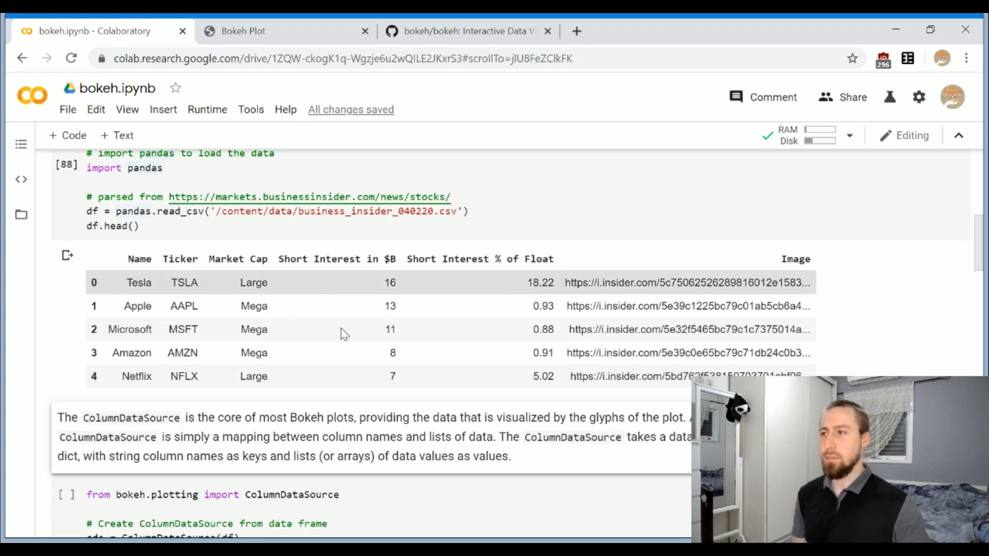
pyautogui.scroll(-3)
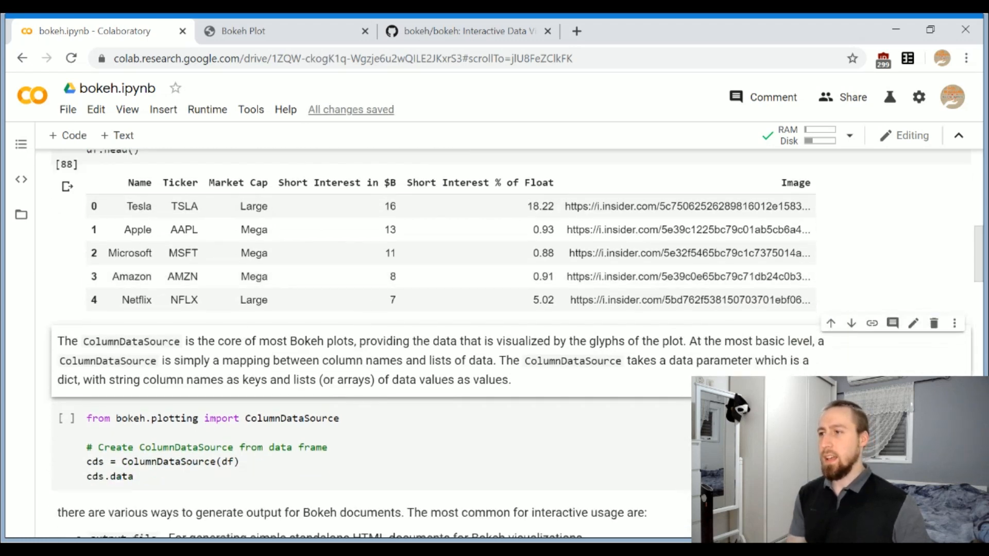
pyautogui.scroll(3)
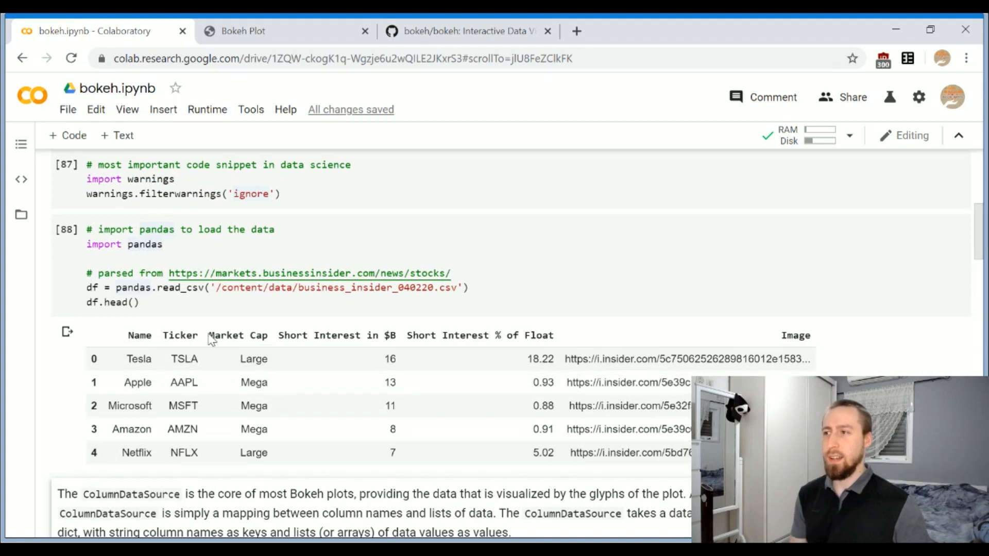
pyautogui.moveTo(423, 335)
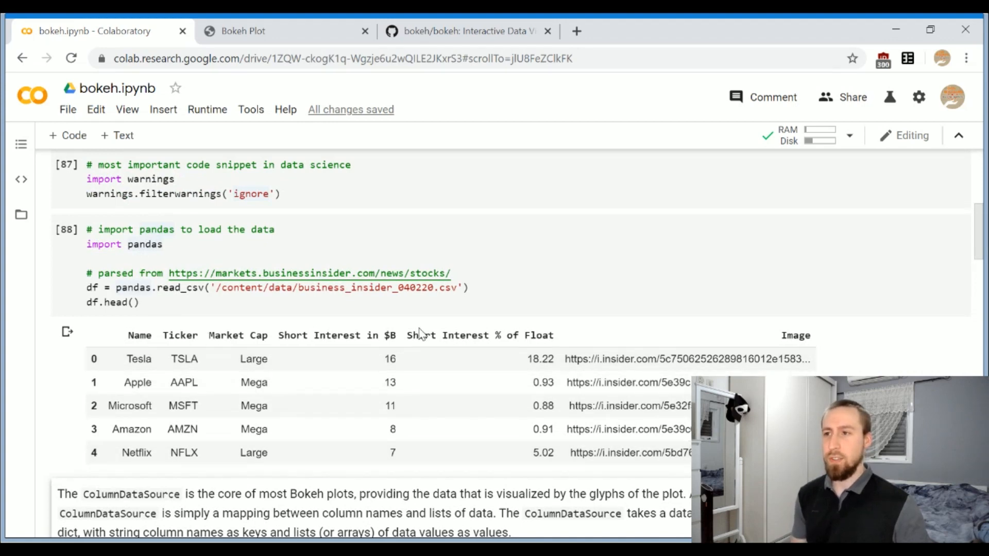
pyautogui.moveTo(764, 351)
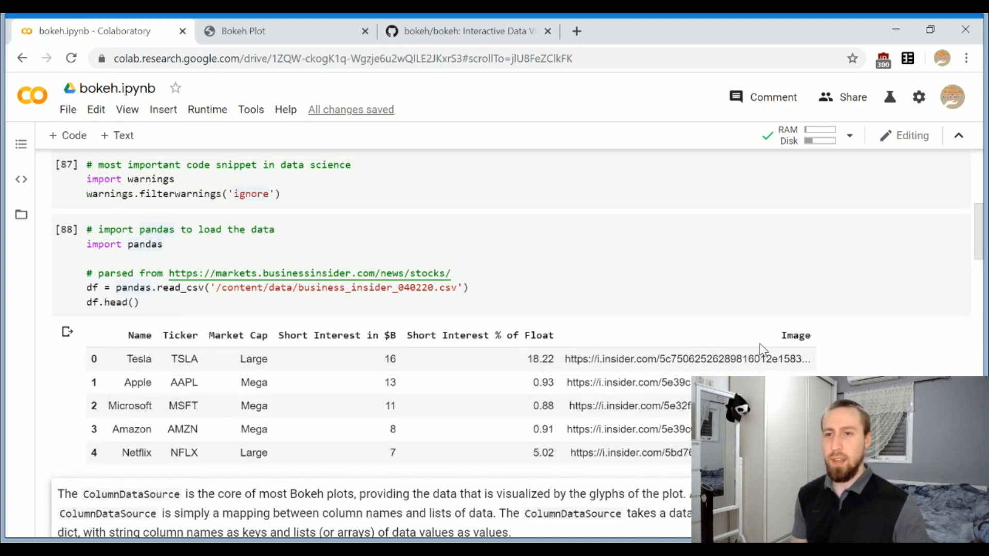
pyautogui.scroll(-3)
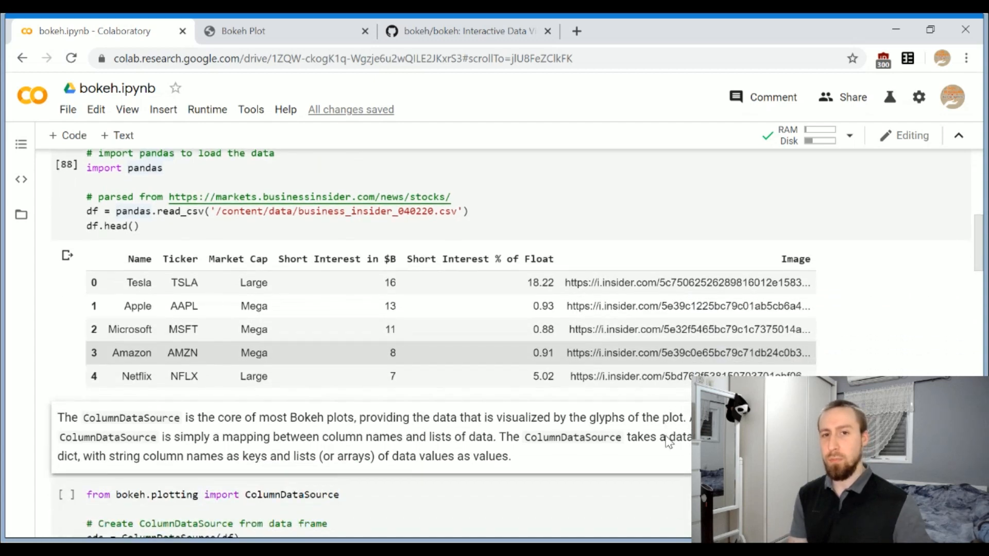
pyautogui.scroll(-3)
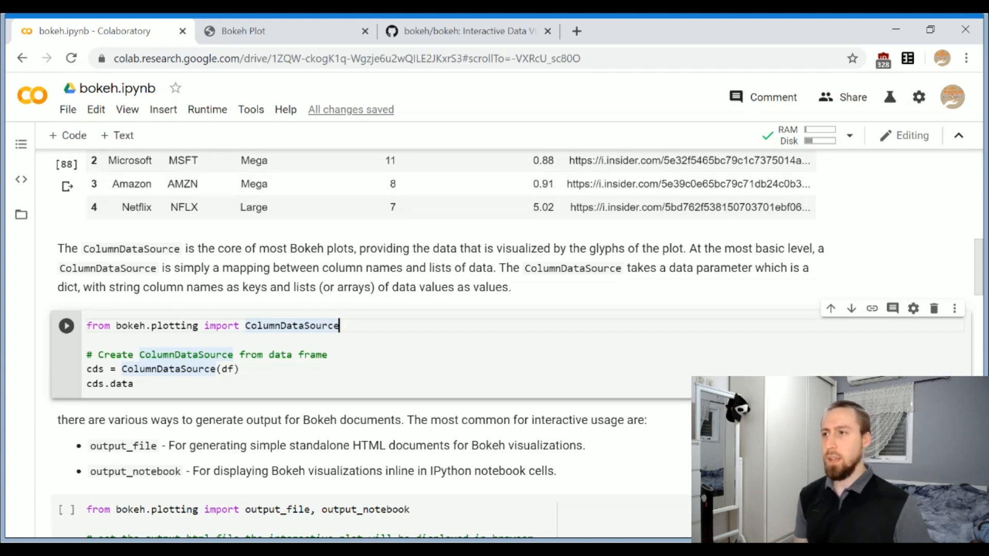
# Step: Execute the ColumnDataSource cell and scroll through the printed cds.data dictionary for ten stocks
pyautogui.doubleClick(292, 325)
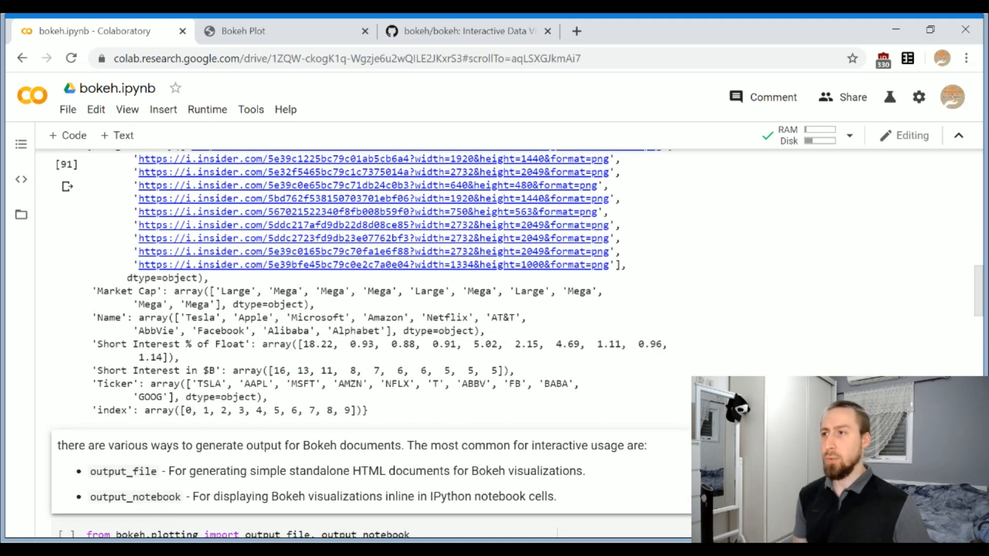
pyautogui.scroll(3)
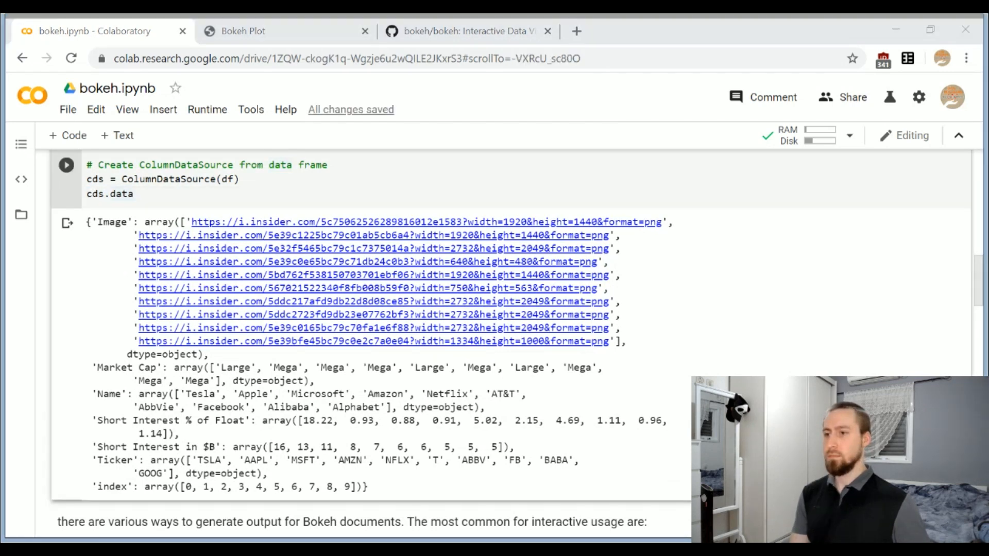
pyautogui.scroll(-3)
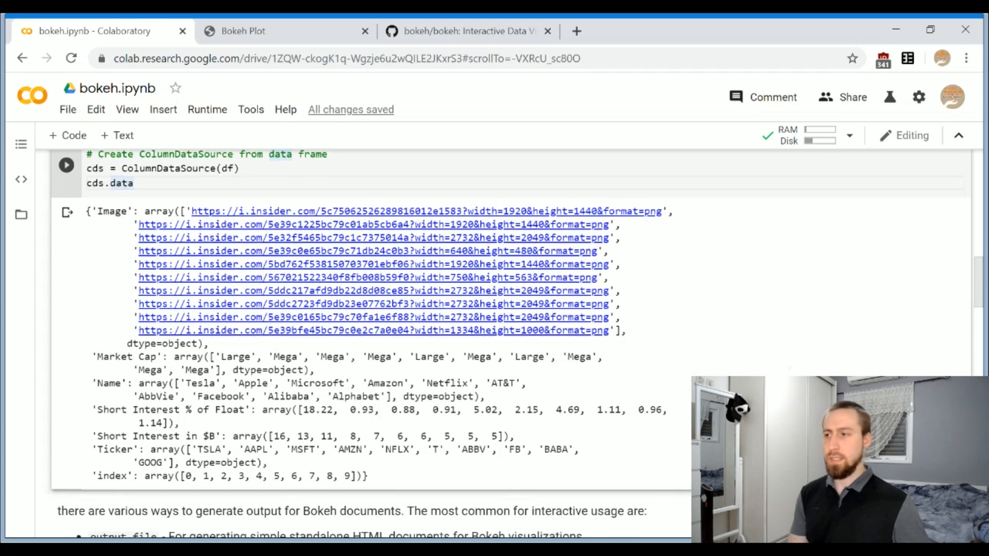
pyautogui.scroll(-3)
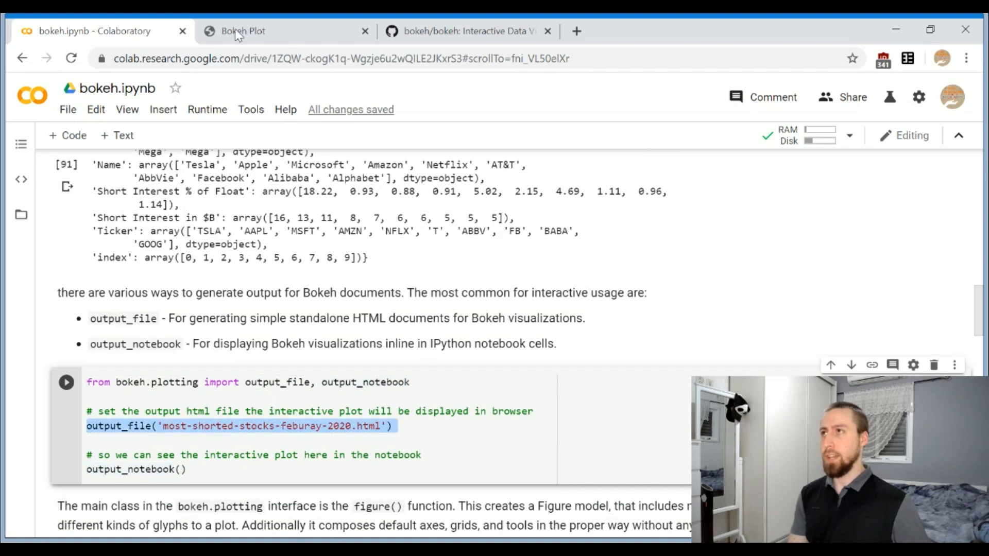
pyautogui.click(243, 31)
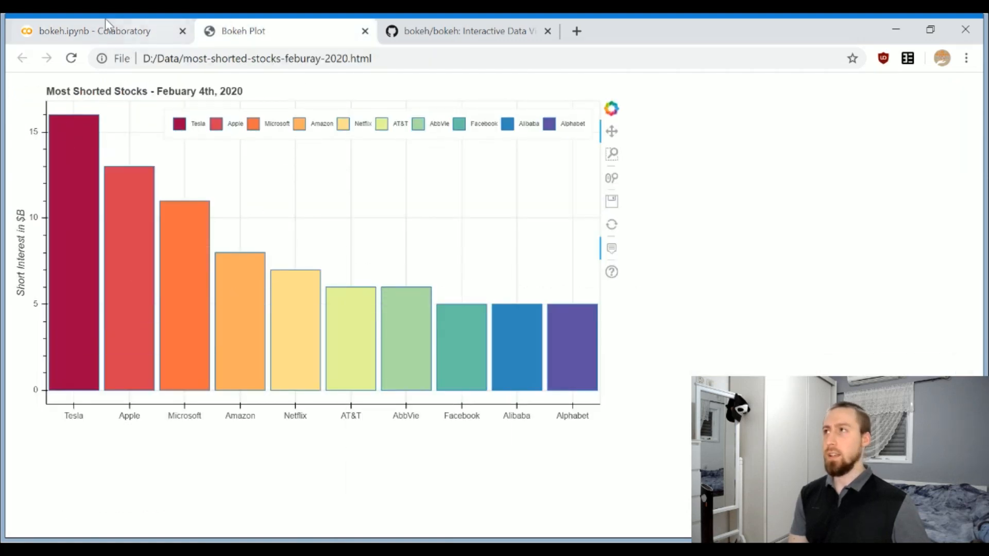
pyautogui.click(95, 30)
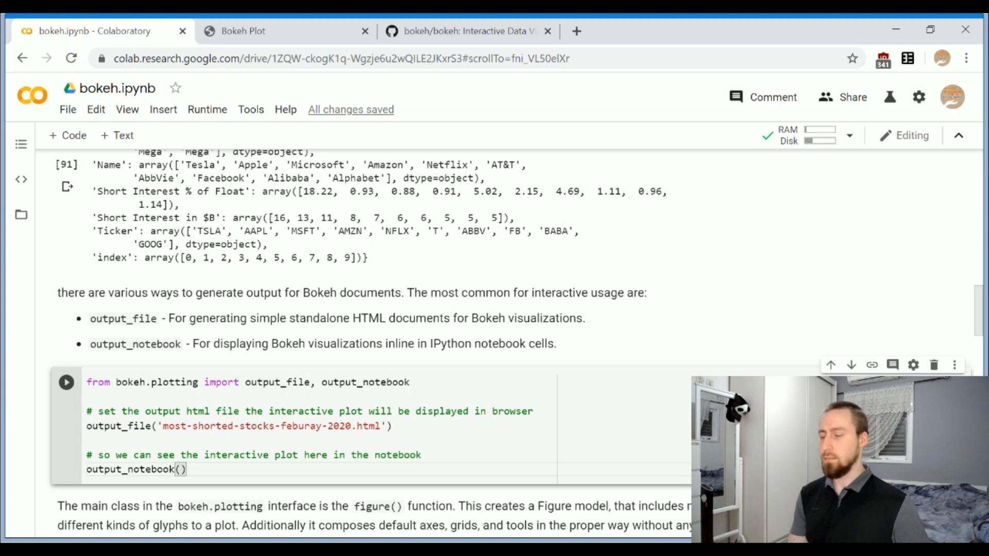
pyautogui.scroll(-3)
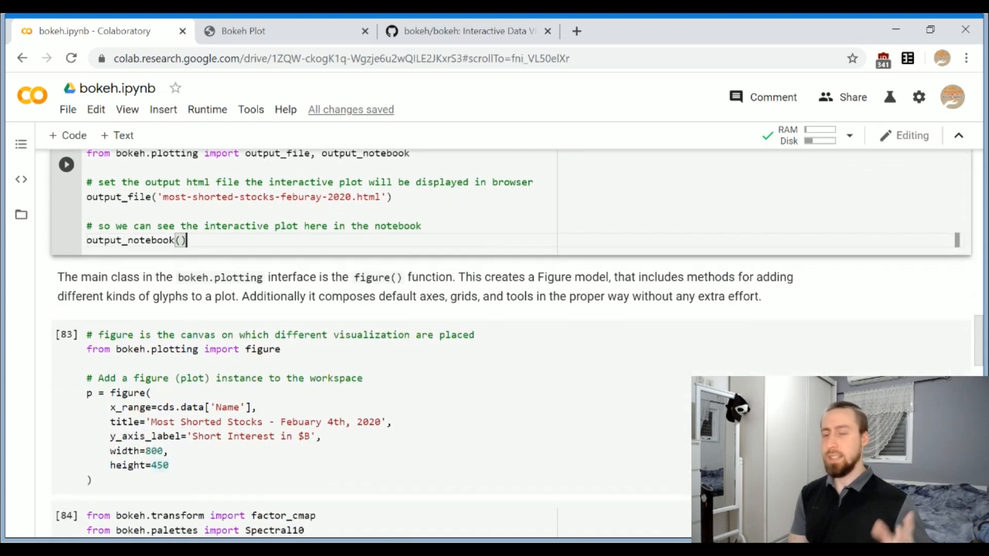
pyautogui.click(262, 349)
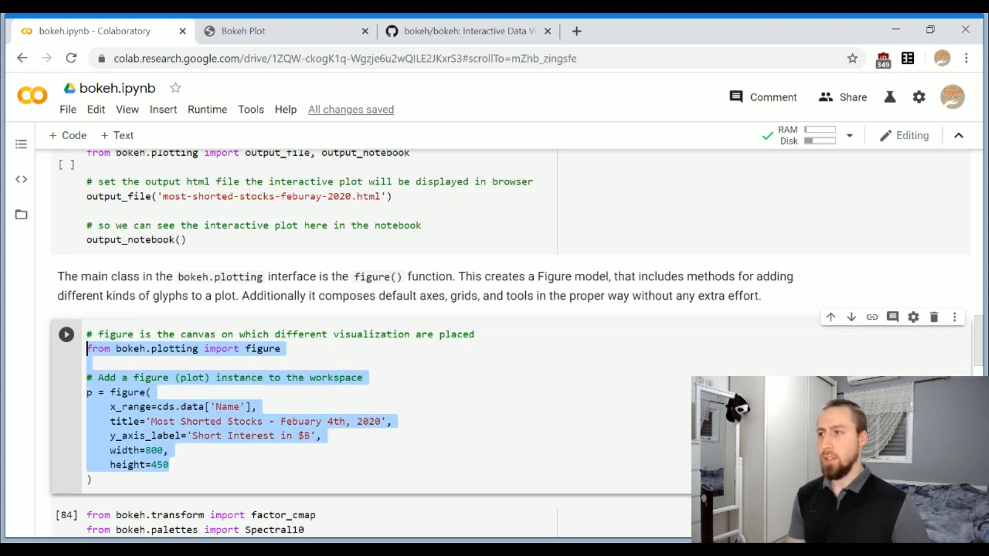
pyautogui.click(168, 465)
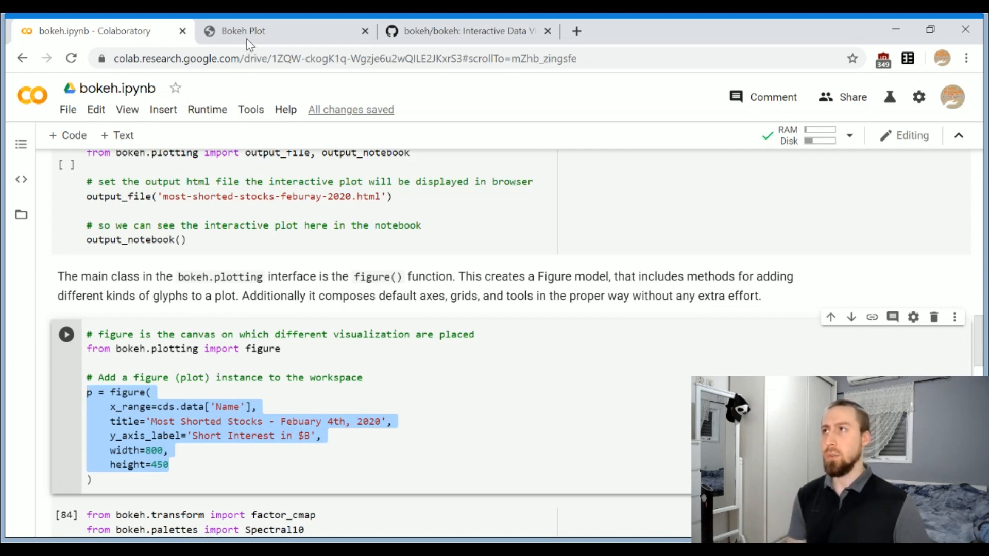
pyautogui.click(244, 31)
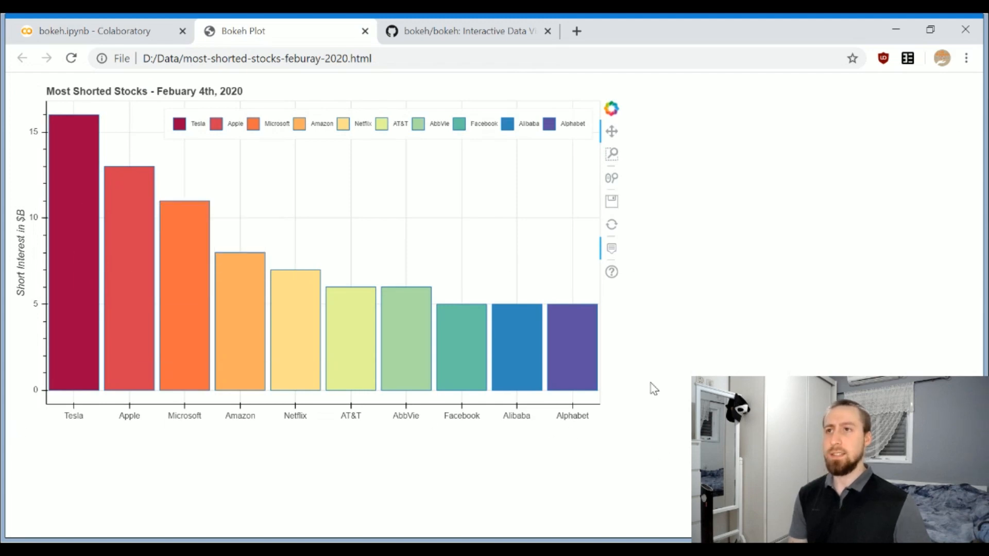
pyautogui.moveTo(57, 420)
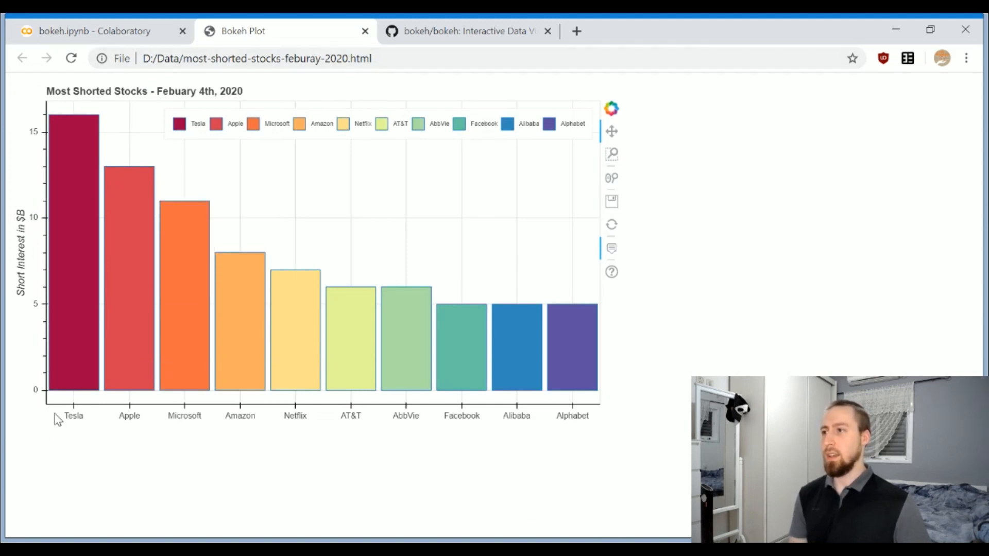
pyautogui.moveTo(315, 423)
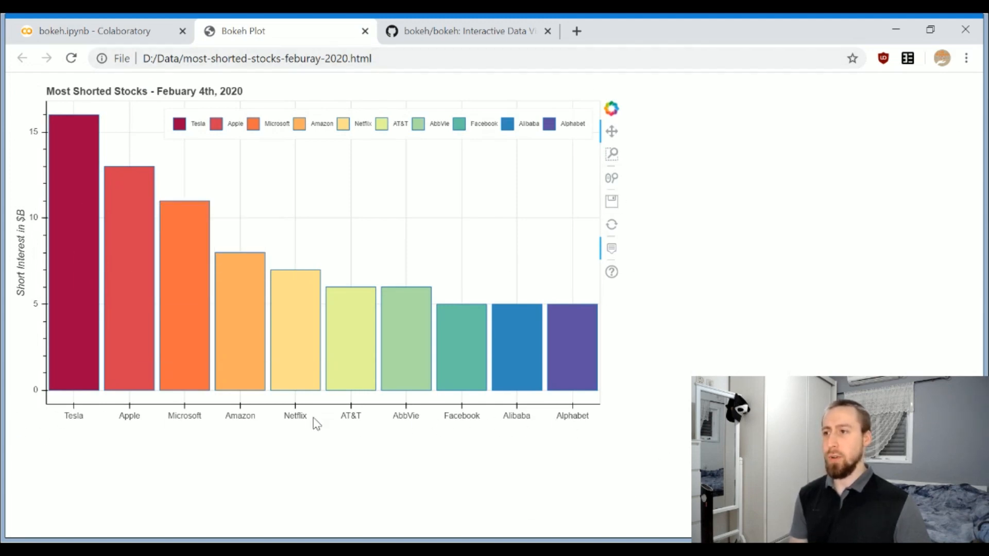
pyautogui.moveTo(621, 413)
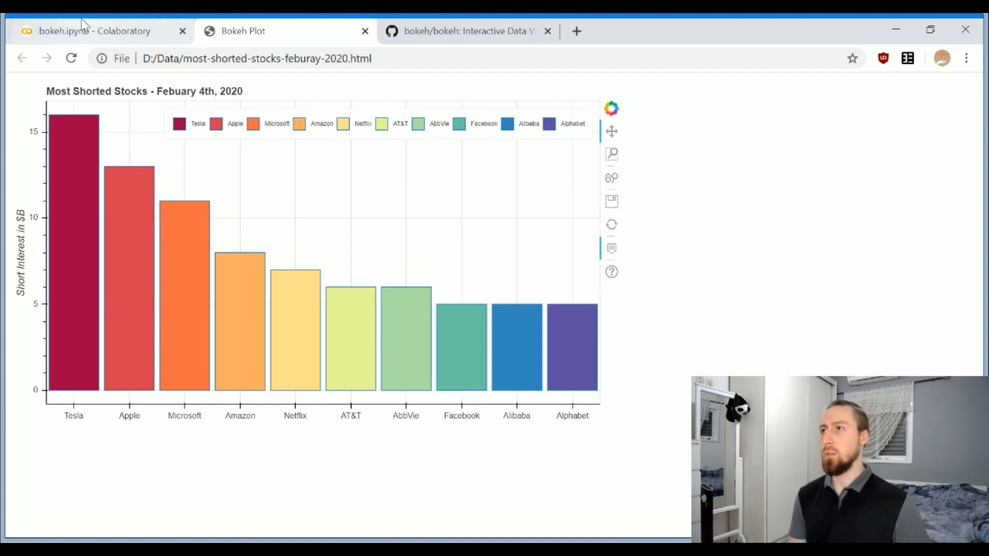
pyautogui.click(94, 31)
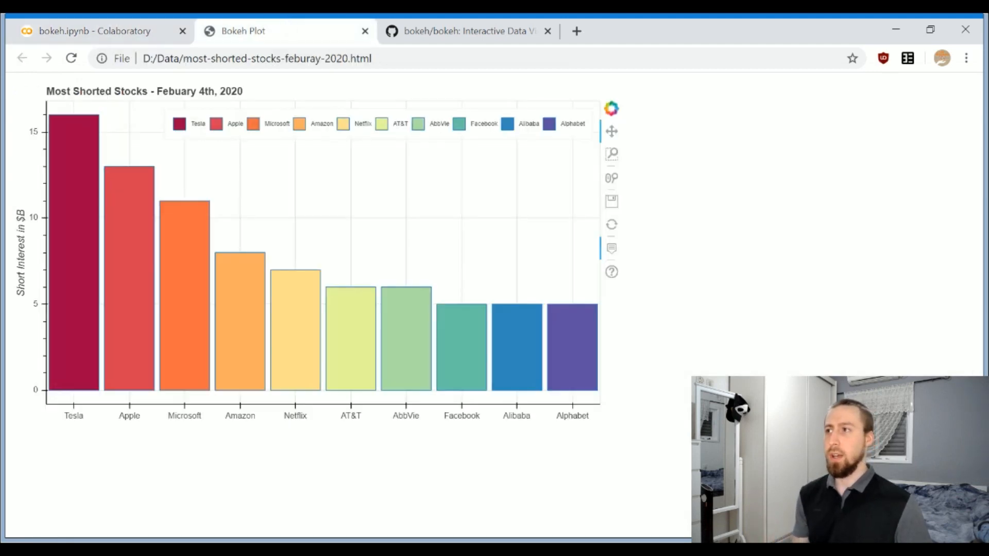
pyautogui.moveTo(571, 347)
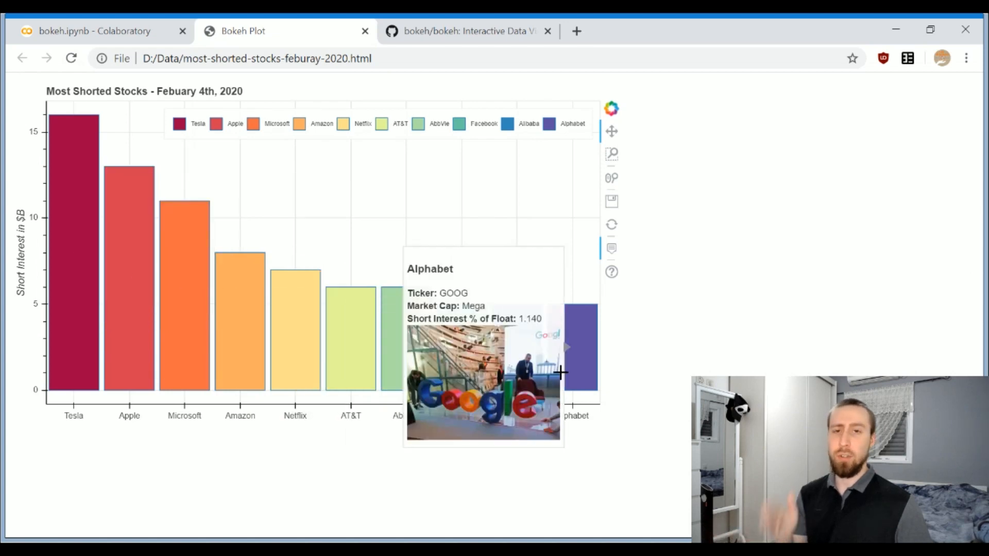
pyautogui.click(94, 30)
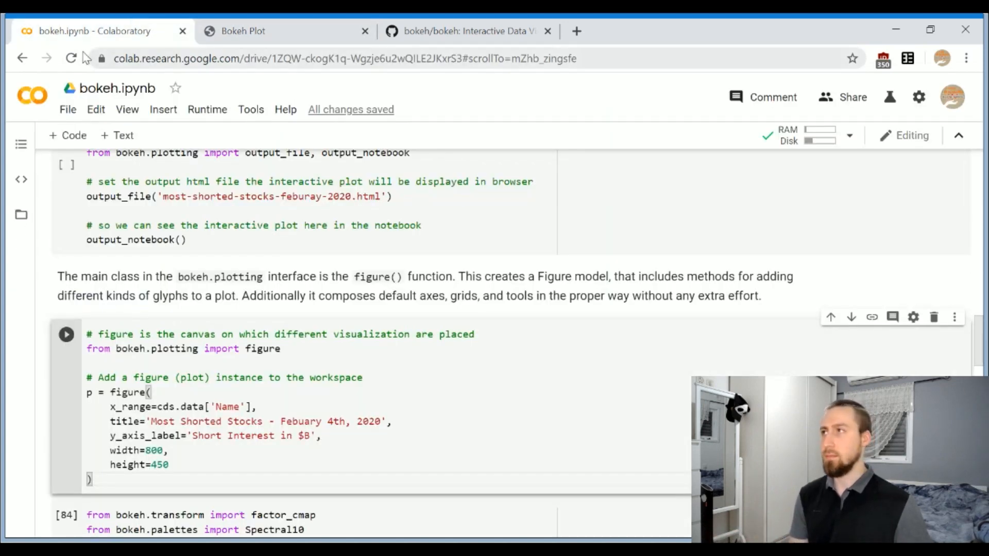
pyautogui.click(66, 335)
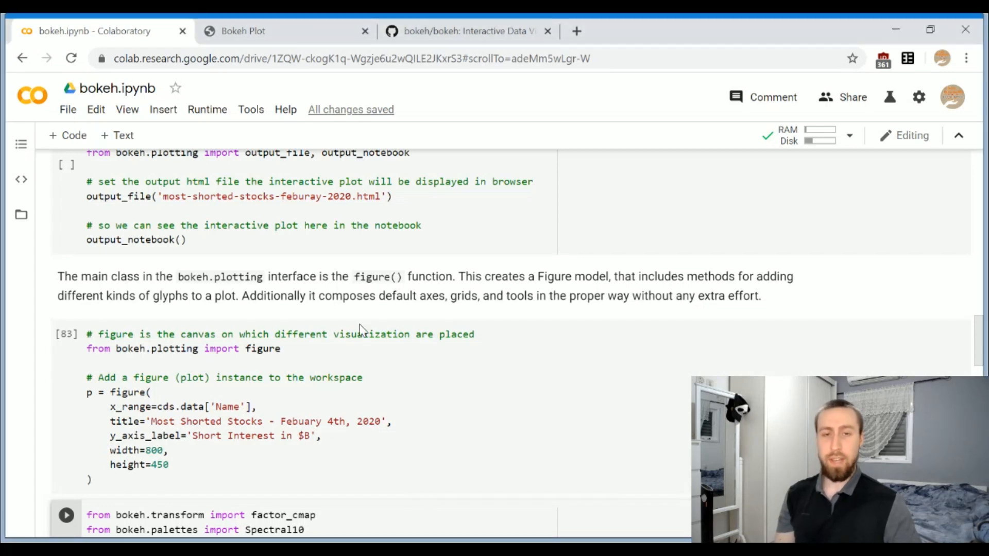
pyautogui.scroll(-3)
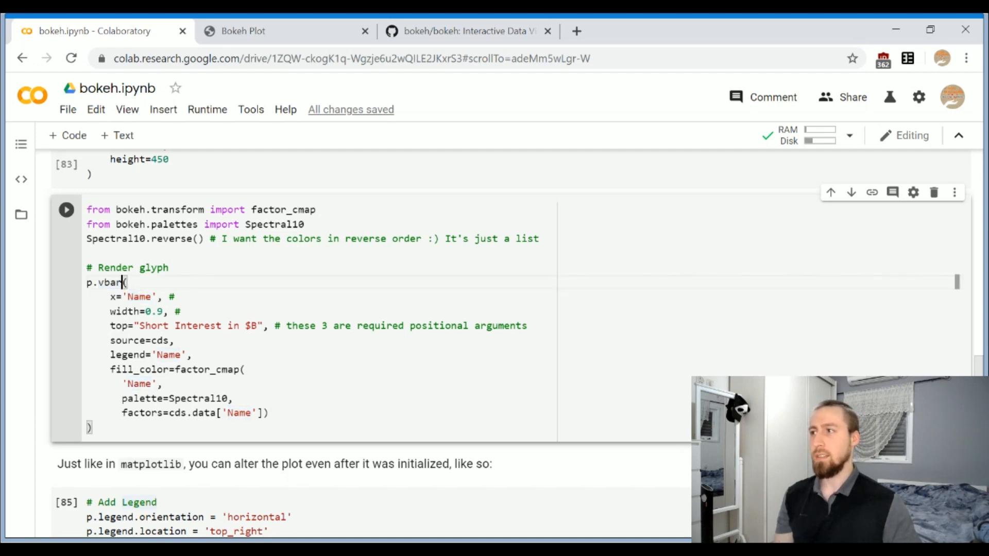
pyautogui.doubleClick(138, 296)
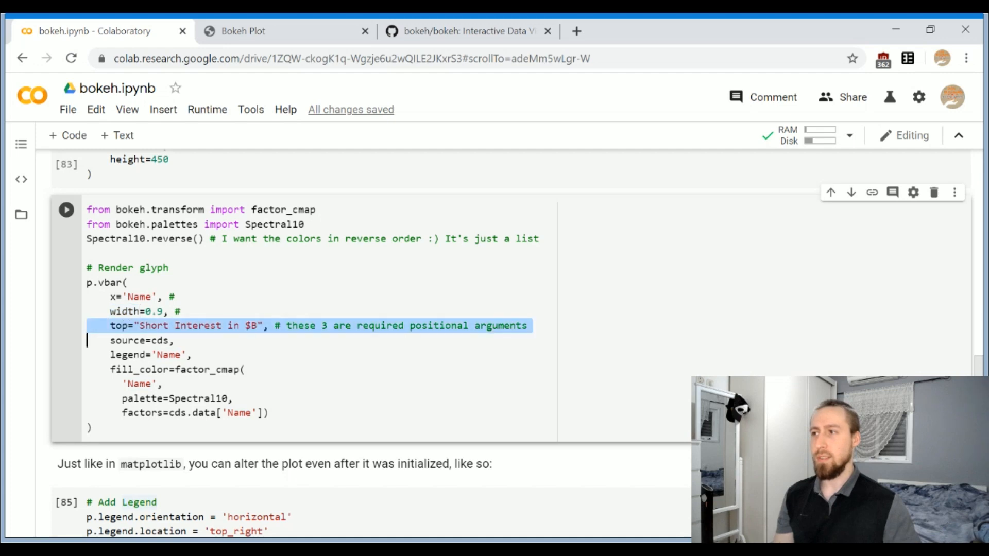
pyautogui.click(171, 326)
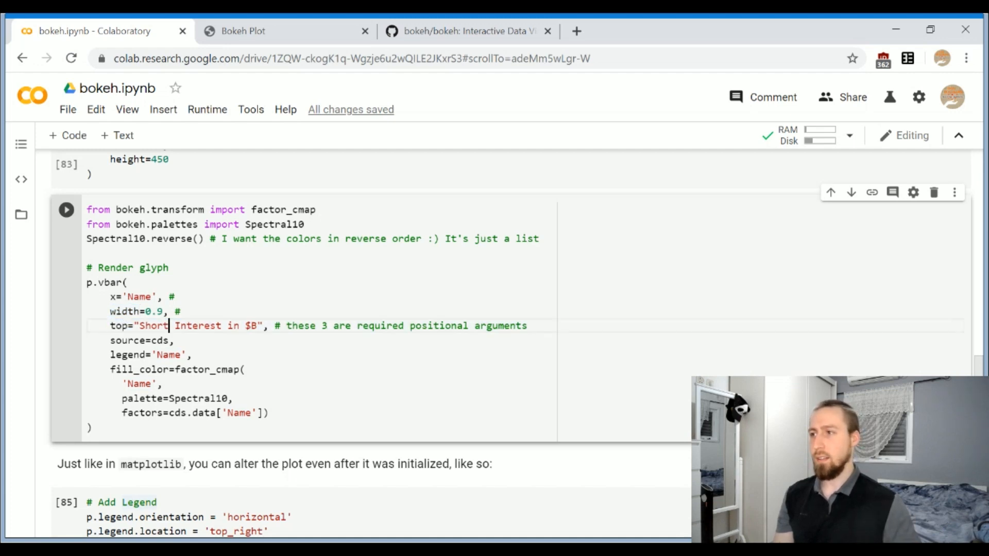
pyautogui.doubleClick(139, 297)
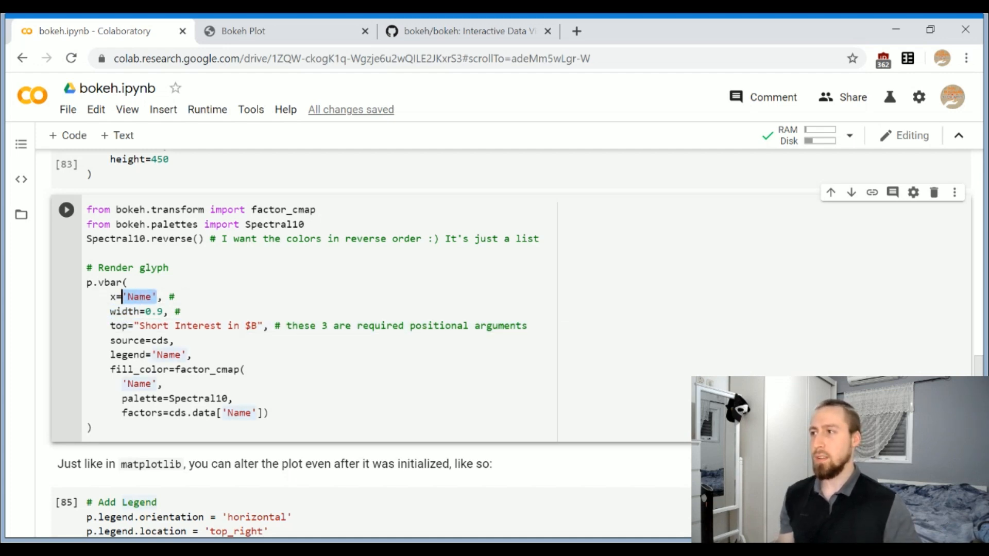
pyautogui.doubleClick(197, 326)
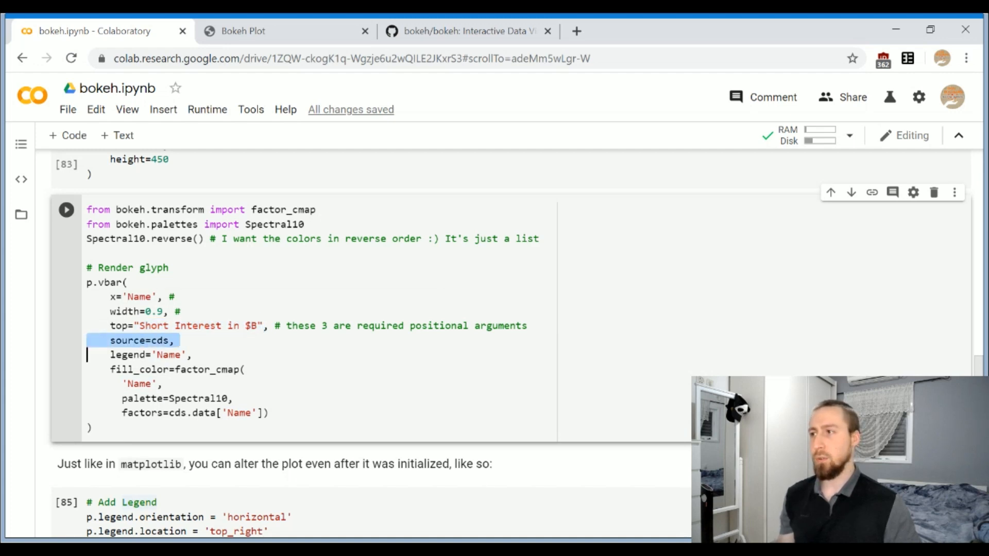
pyautogui.click(149, 340)
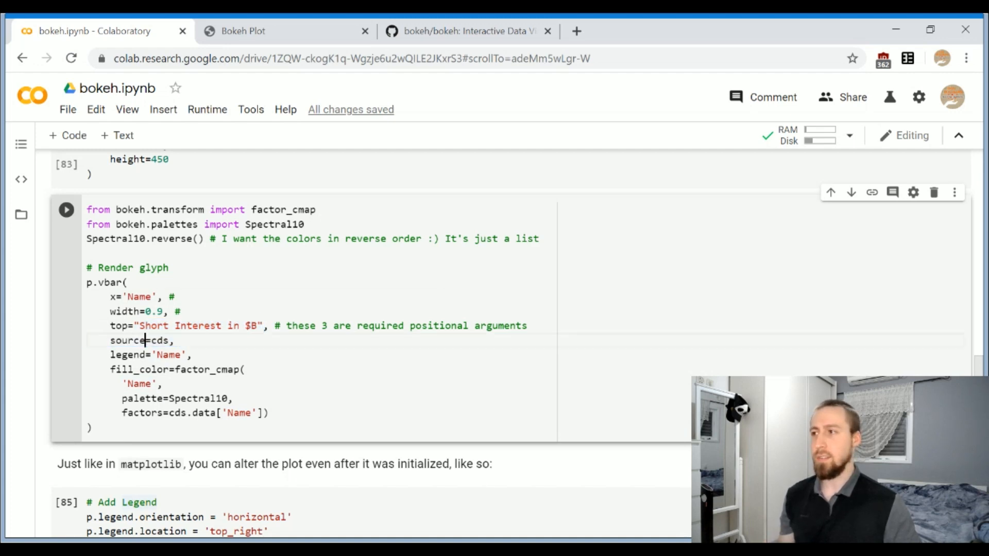
pyautogui.moveTo(160, 340)
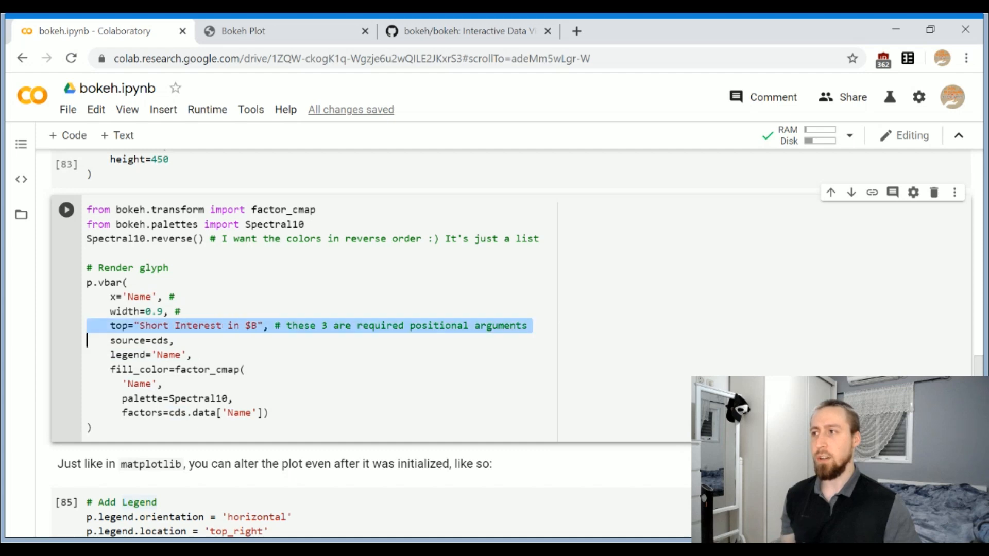
pyautogui.click(139, 296)
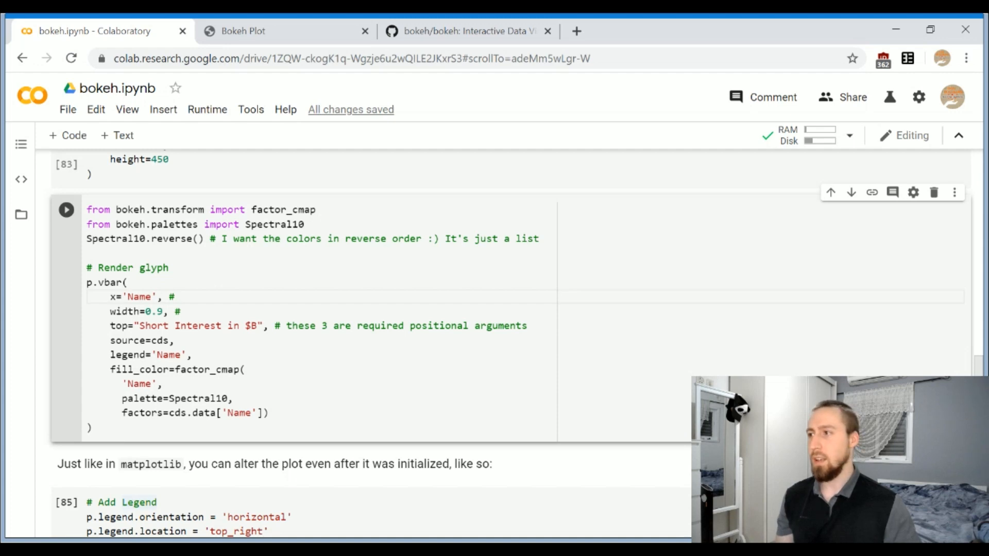
# Step: Run the p.vbar and Add Legend cells, then view the exported Bokeh Plot page
pyautogui.scroll(-3)
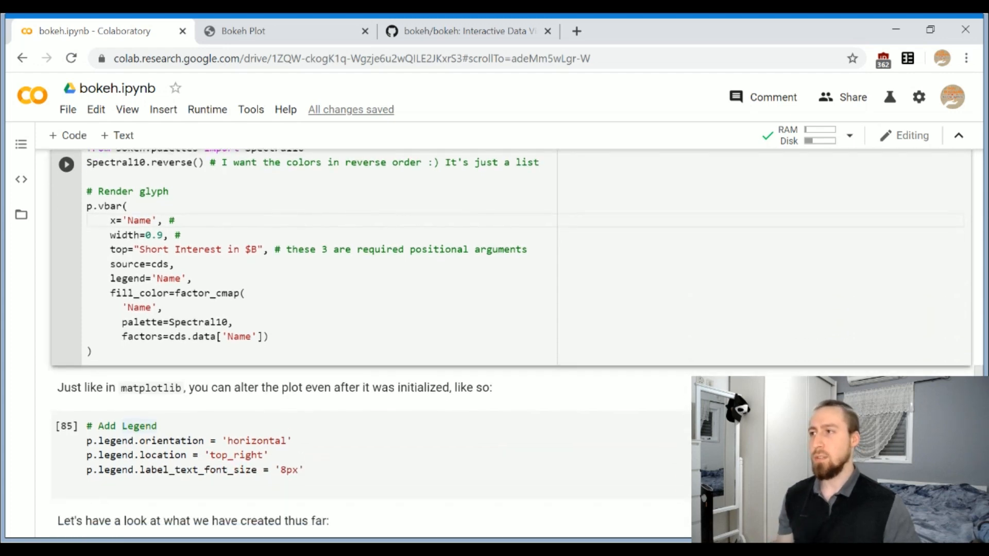
pyautogui.doubleClick(170, 293)
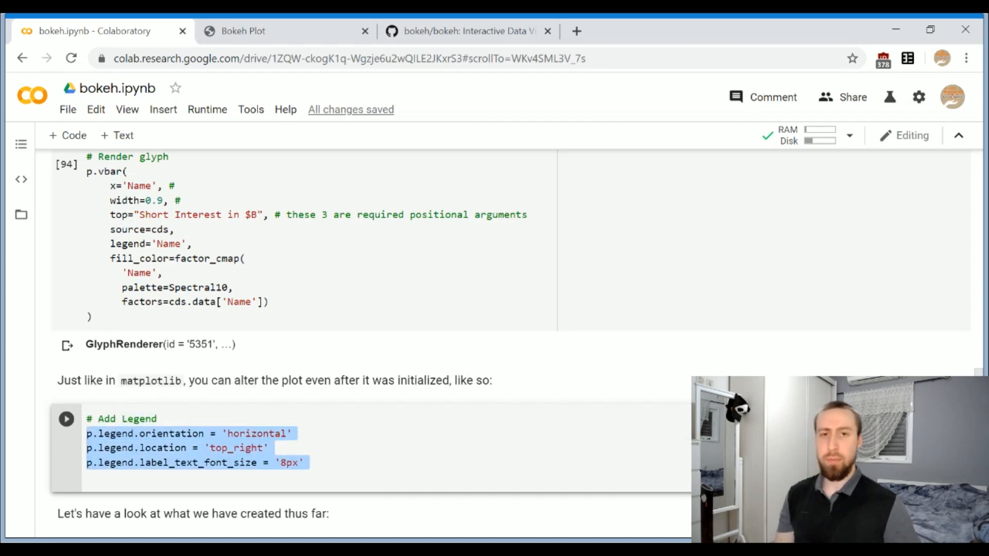
pyautogui.click(304, 463)
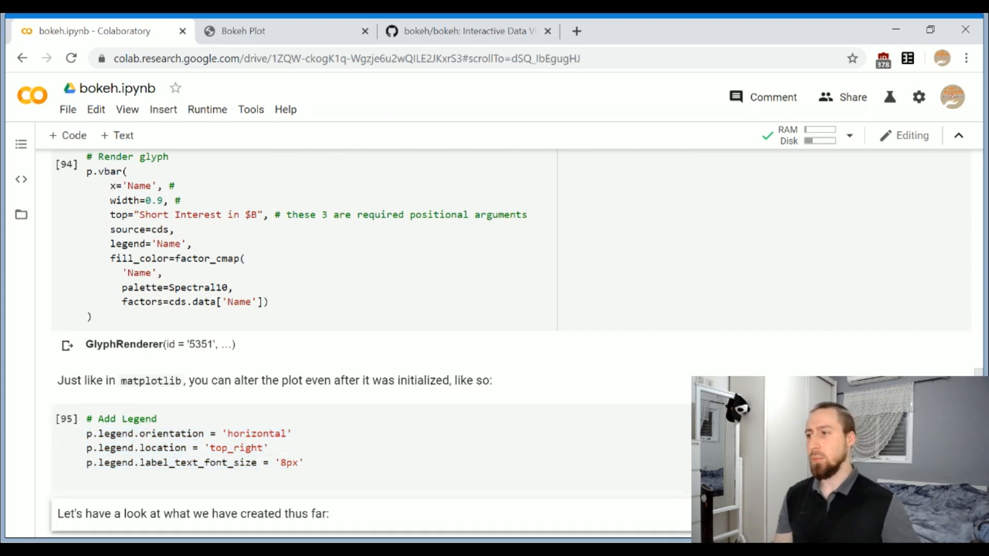
pyautogui.click(242, 31)
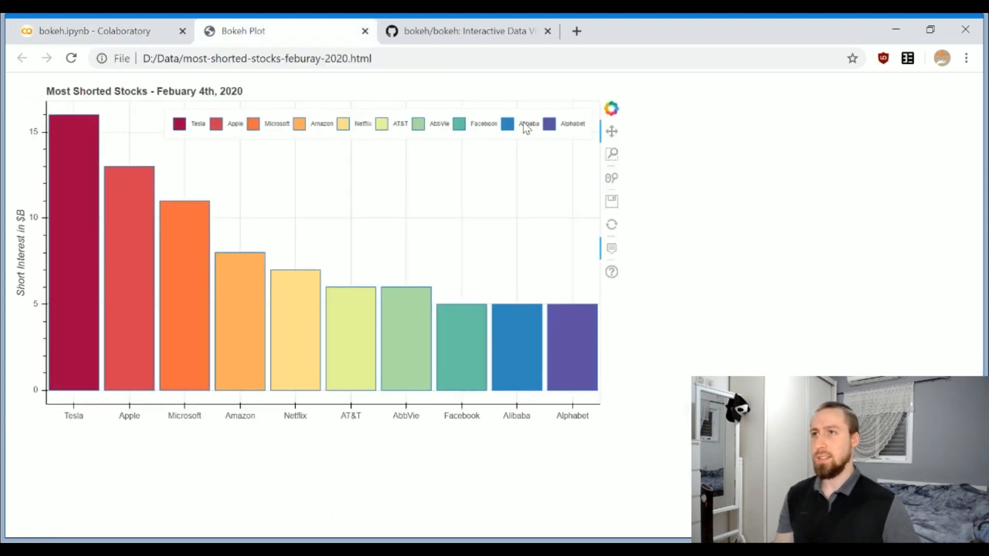
# Step: Run the show(p) cell in bokeh.ipynb to render the colored bar chart with legend inline
pyautogui.click(95, 31)
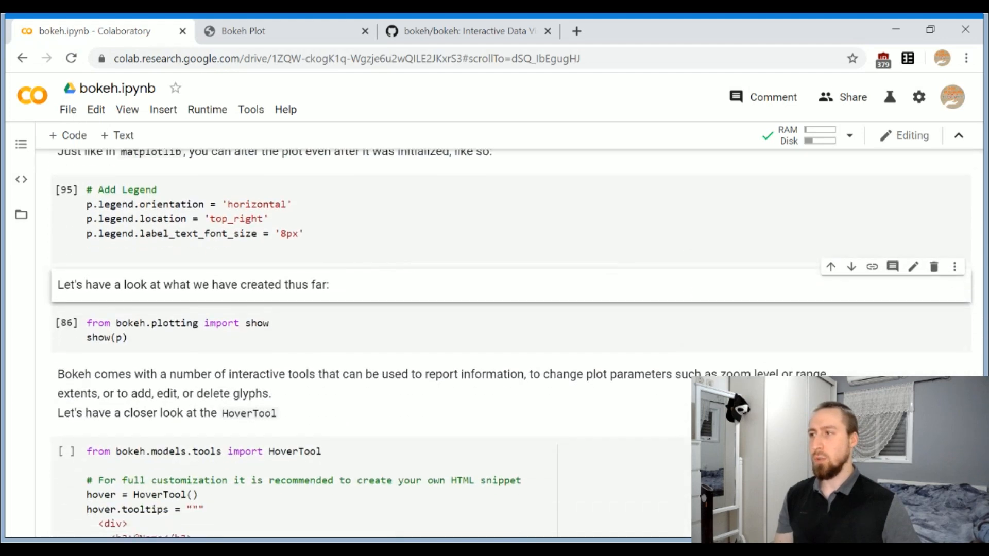
pyautogui.click(66, 323)
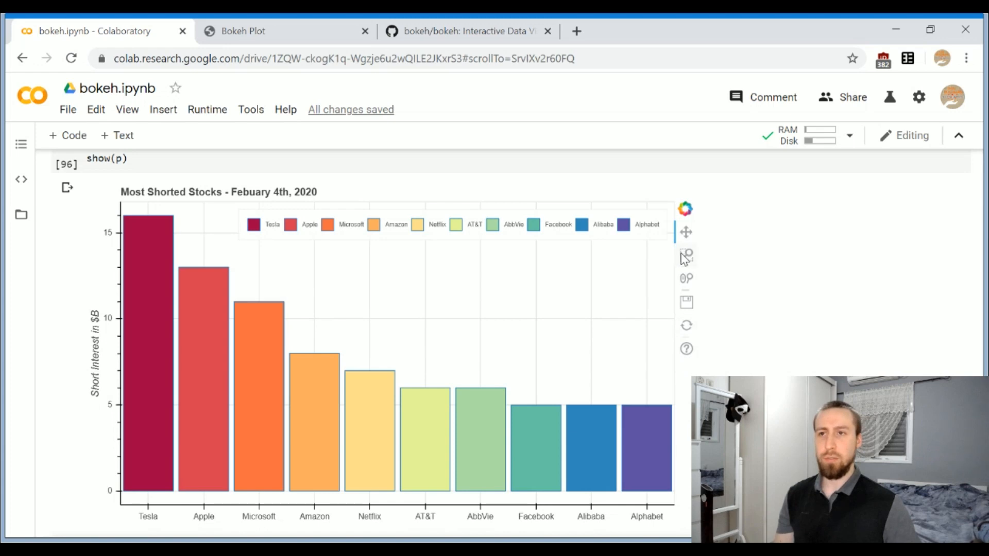
pyautogui.moveTo(688, 284)
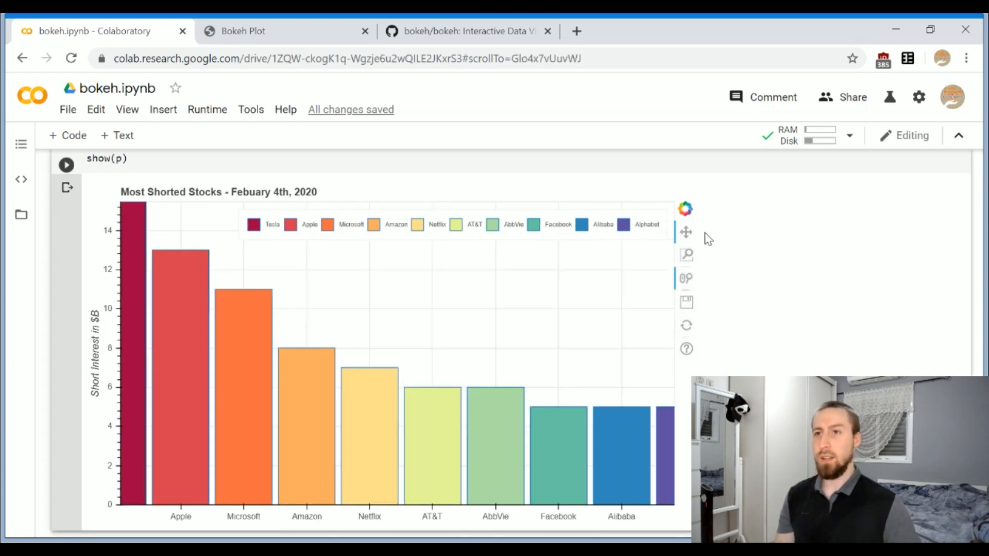
pyautogui.moveTo(691, 250)
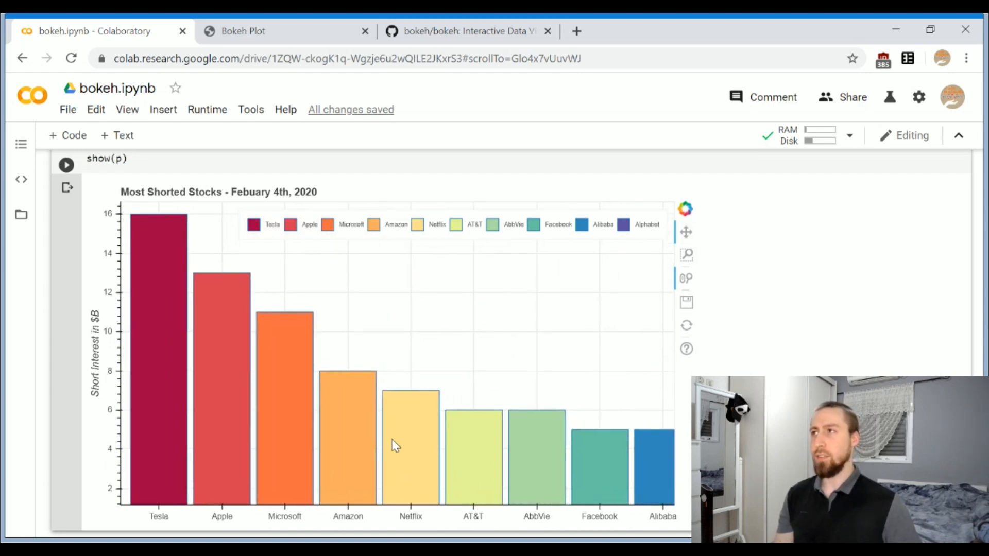
pyautogui.click(242, 30)
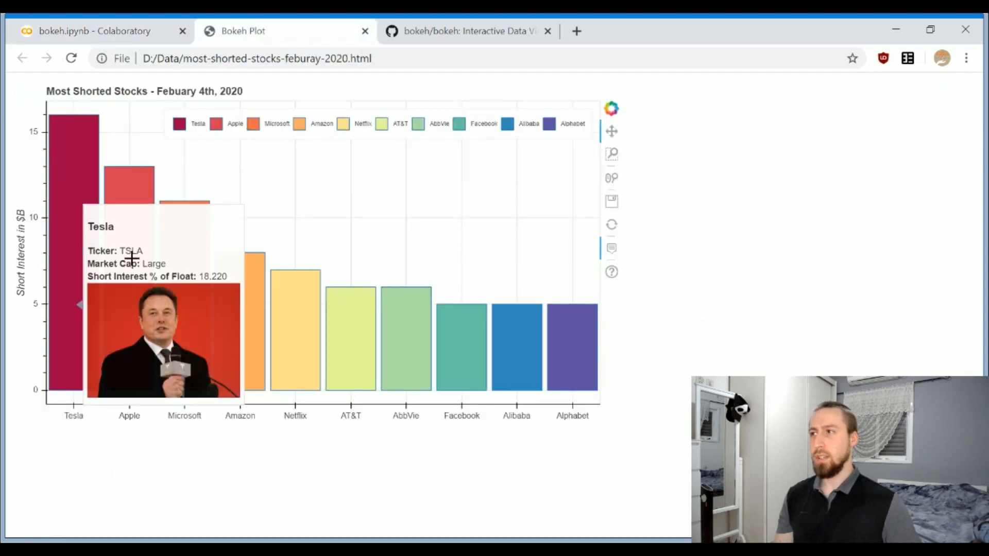
pyautogui.click(95, 30)
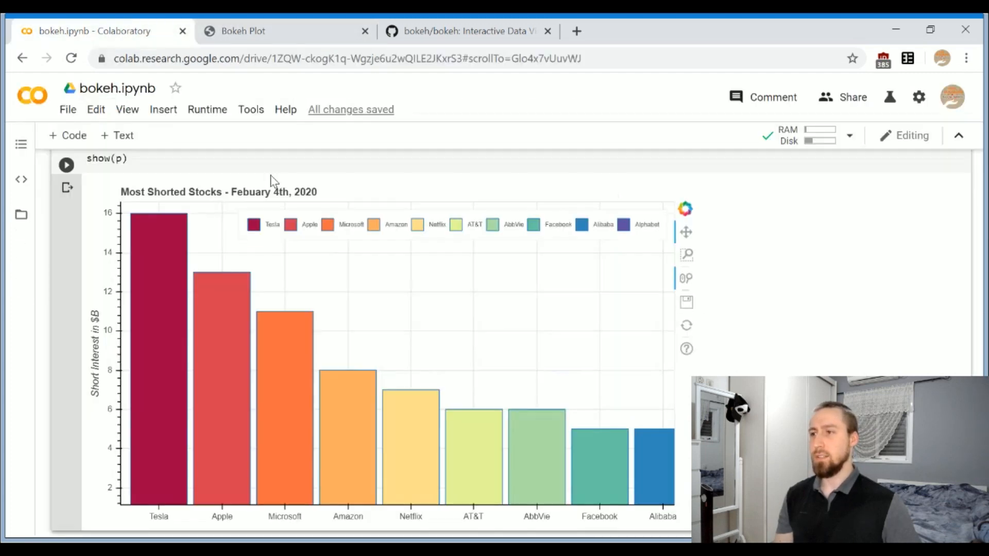
# Step: Scroll to the HoverTool cell and highlight its hover.tooltips HTML template line
pyautogui.scroll(-3)
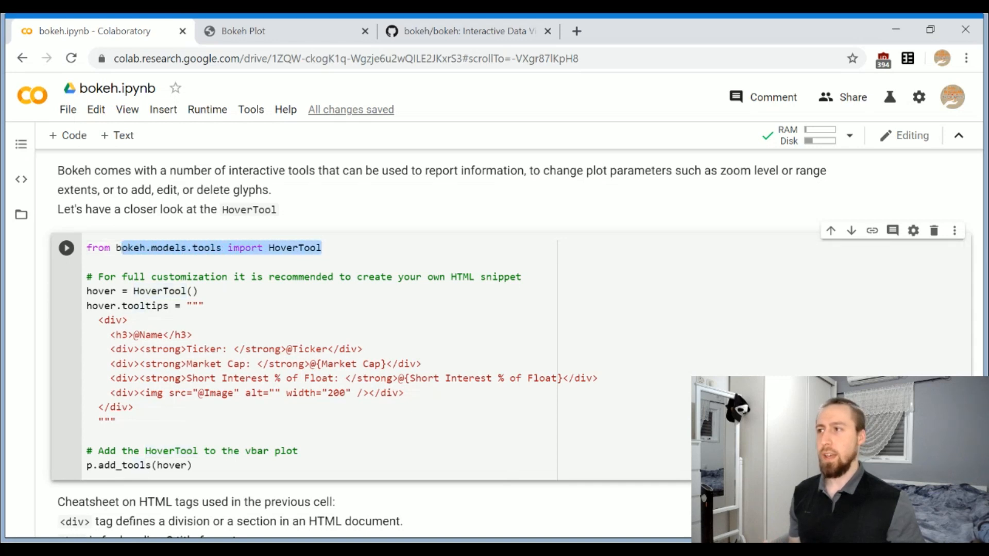
pyautogui.click(203, 307)
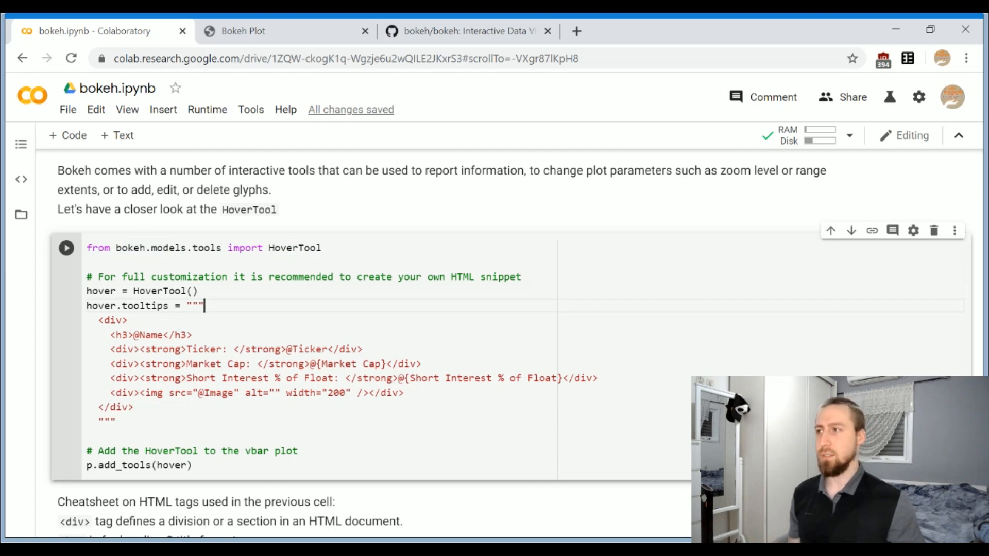
pyautogui.doubleClick(127, 306)
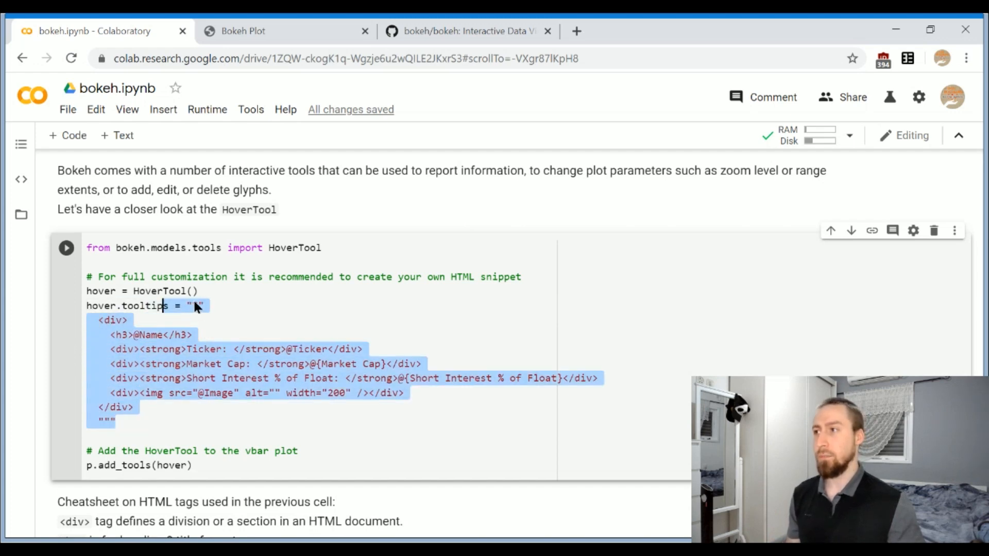
pyautogui.click(196, 306)
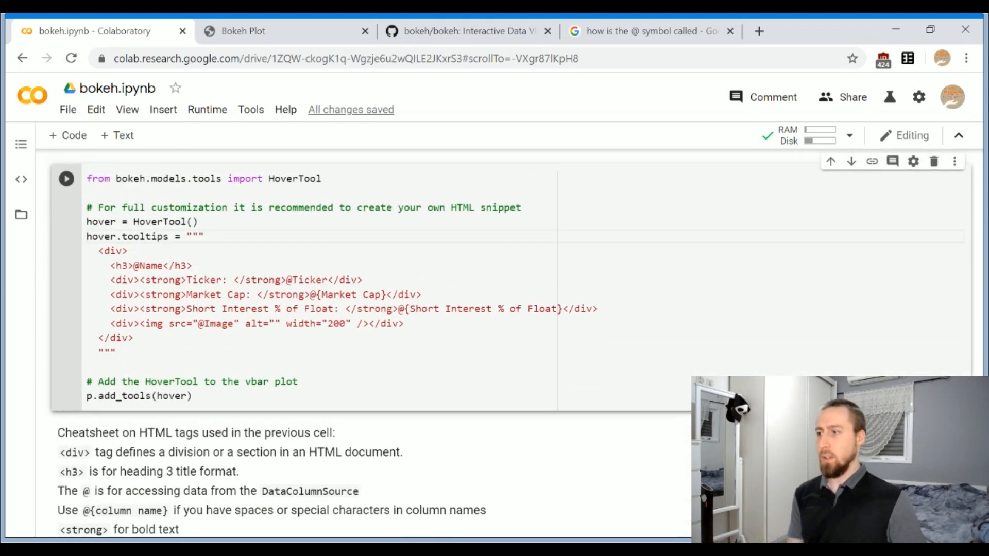
pyautogui.scroll(-3)
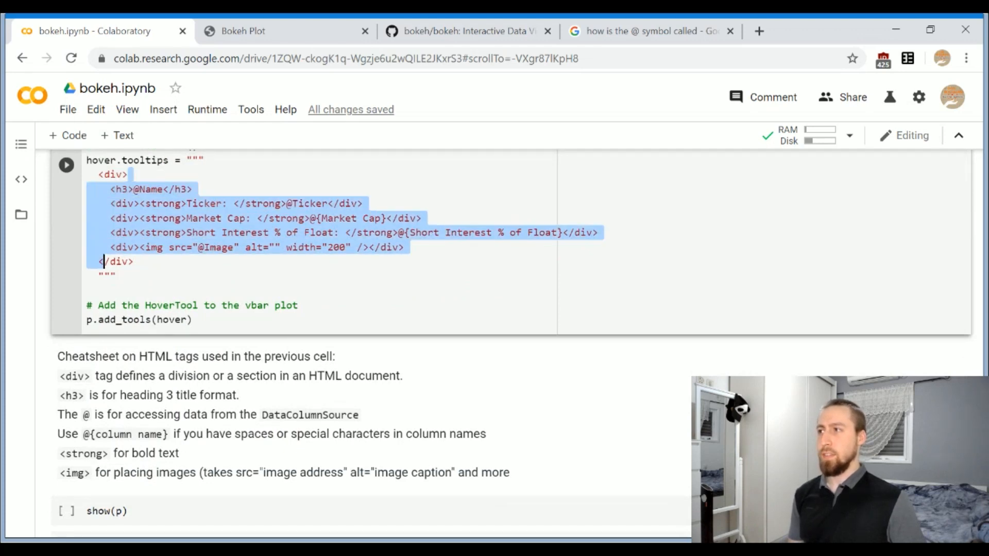
pyautogui.click(126, 174)
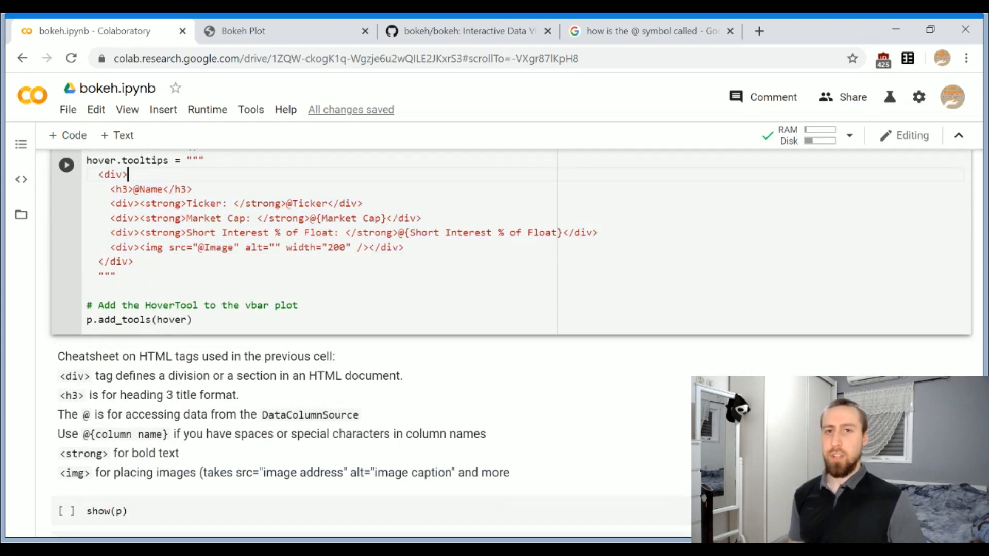
pyautogui.doubleClick(151, 189)
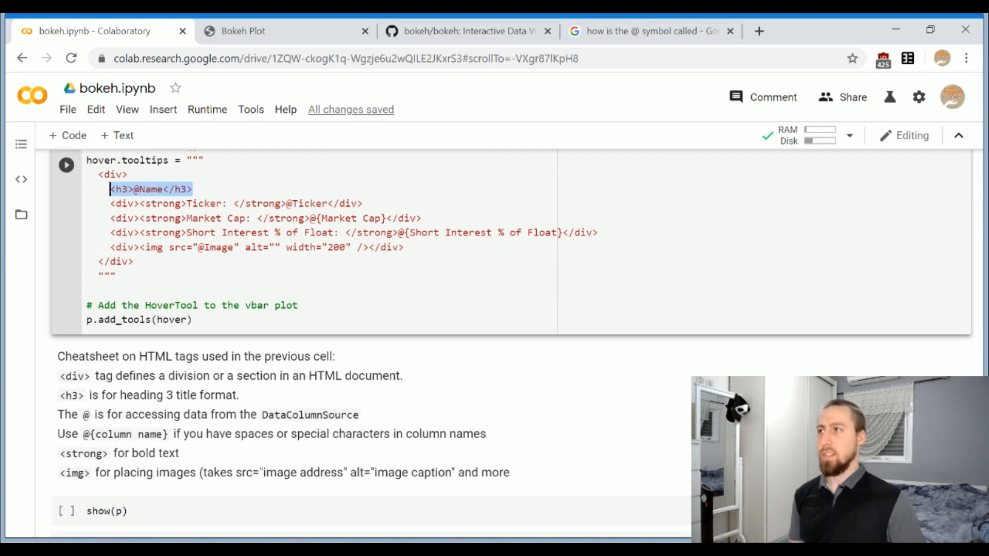
pyautogui.click(118, 189)
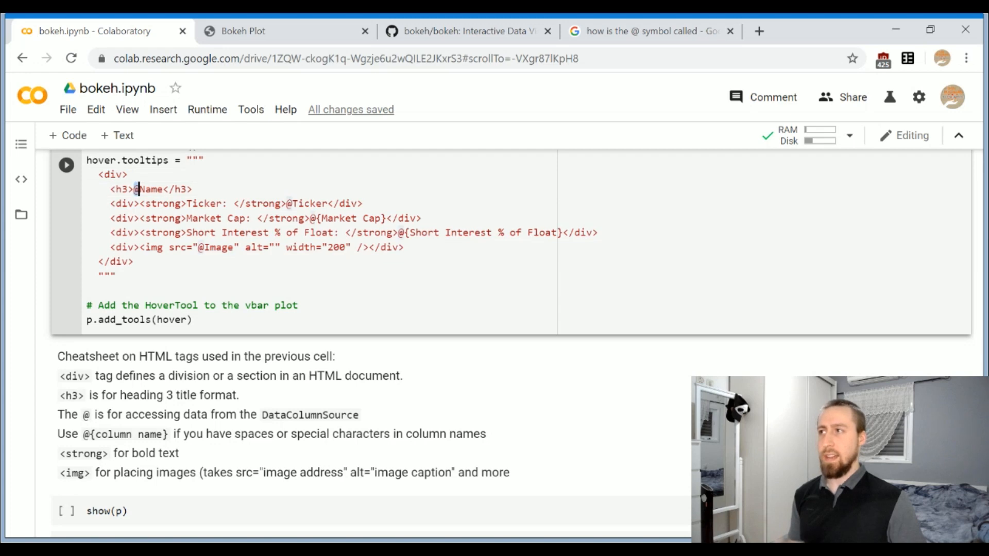
pyautogui.doubleClick(148, 189)
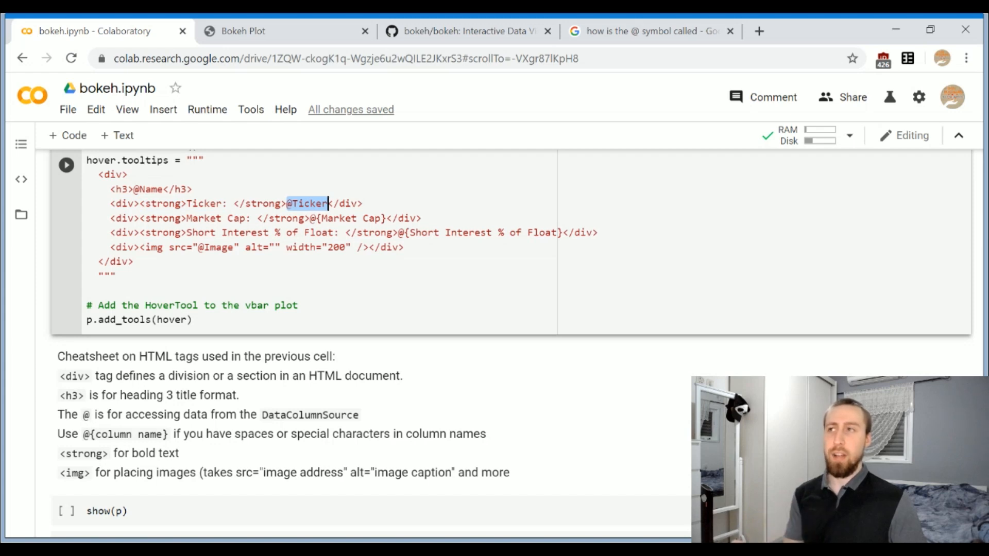
# Step: Switch to the Bokeh Plot tab showing the Most Shorted Stocks chart
pyautogui.click(242, 31)
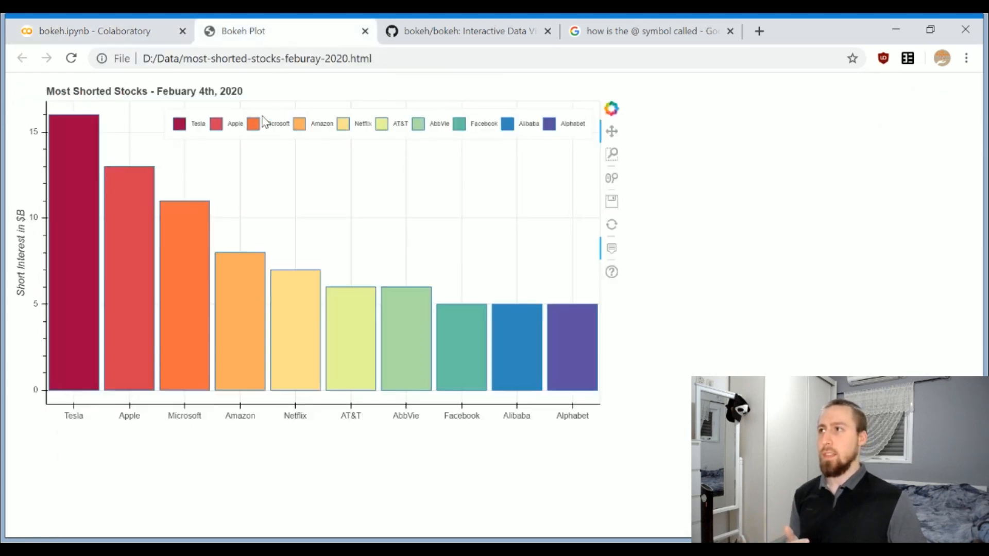
pyautogui.moveTo(82, 213)
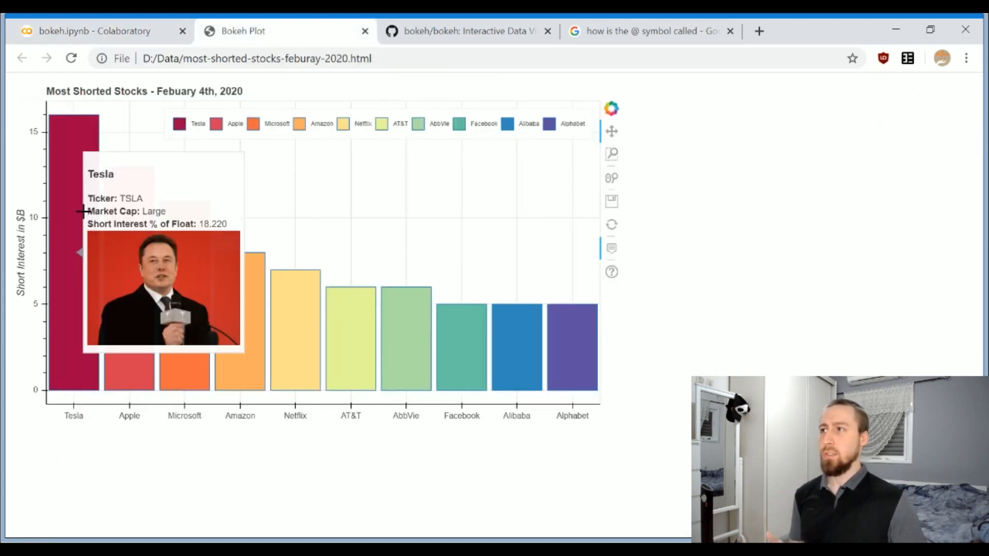
pyautogui.moveTo(80, 189)
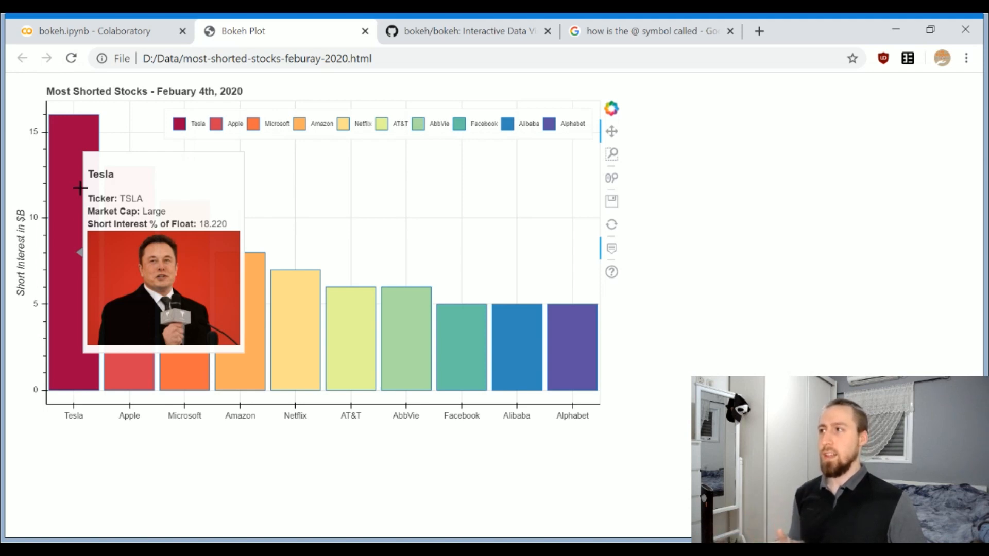
pyautogui.moveTo(86, 196)
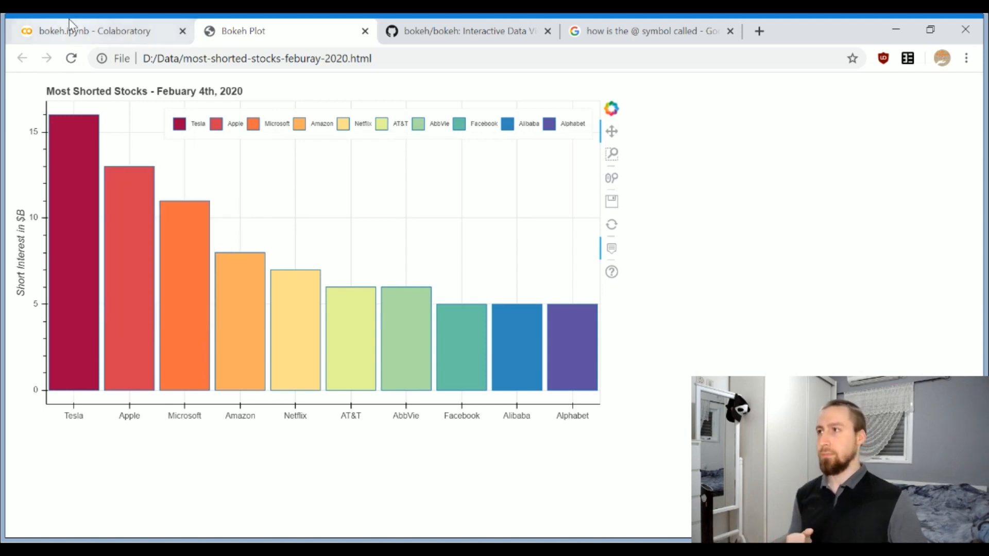
pyautogui.click(95, 30)
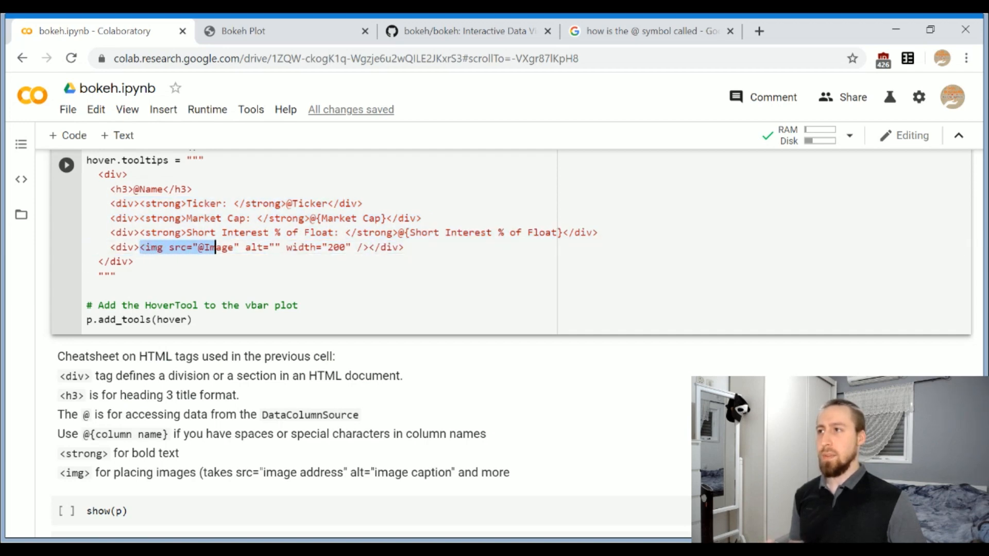
pyautogui.click(208, 247)
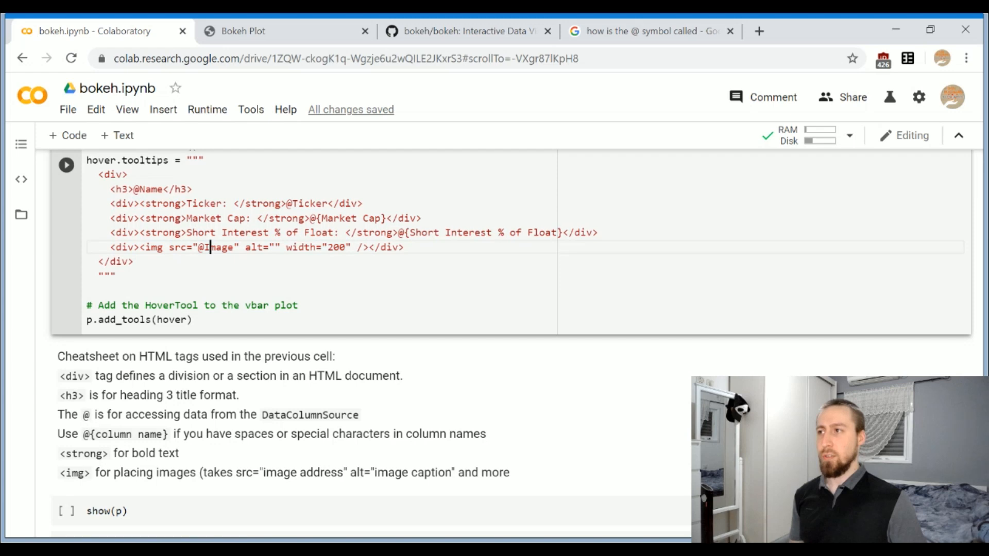
pyautogui.doubleClick(214, 247)
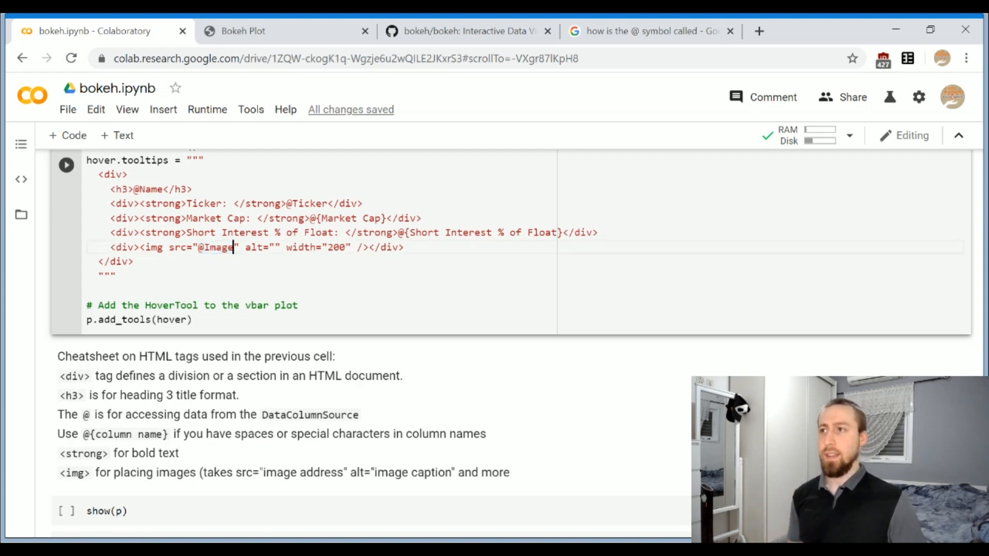
pyautogui.doubleClick(316, 247)
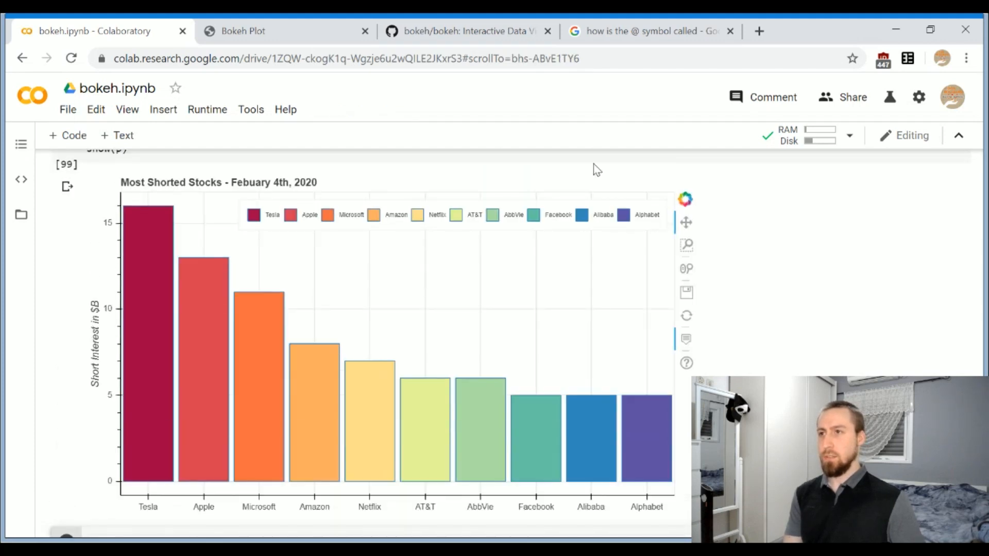
pyautogui.moveTo(210, 297)
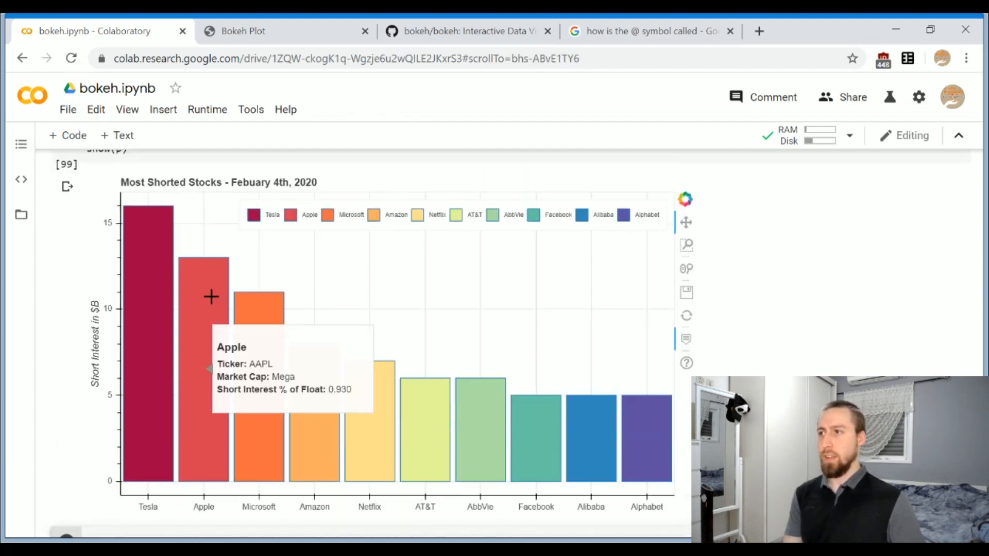
pyautogui.moveTo(259, 366)
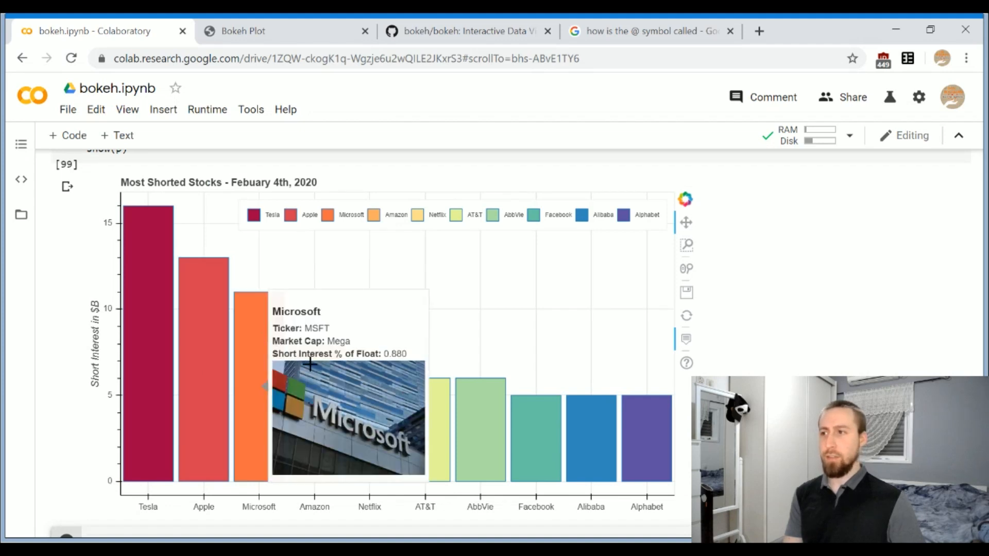
pyautogui.moveTo(363, 385)
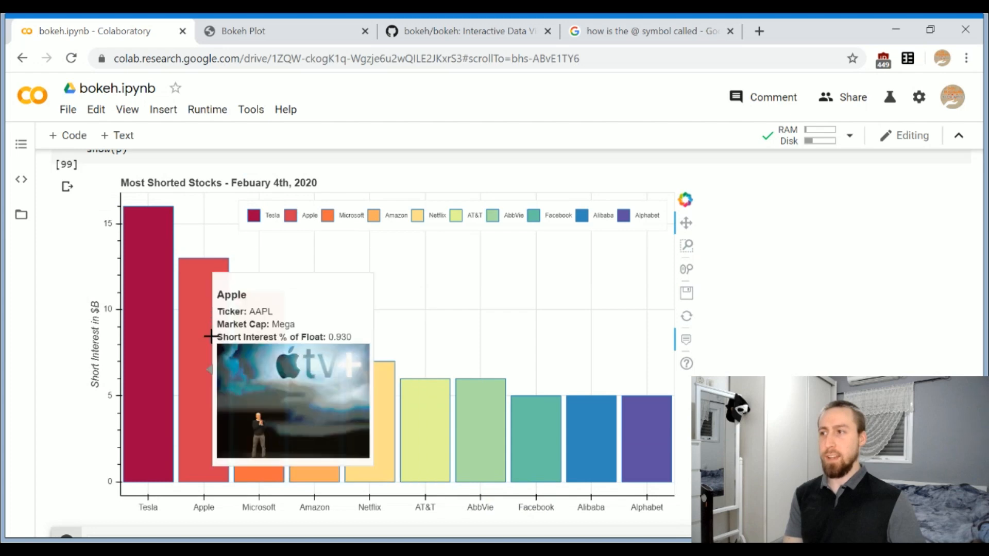
pyautogui.moveTo(135, 311)
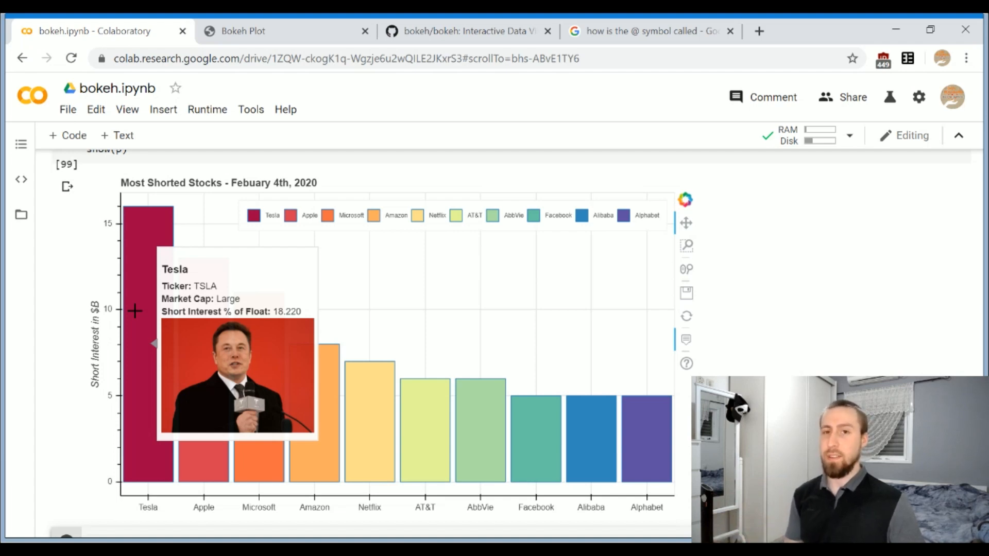
pyautogui.moveTo(324, 371)
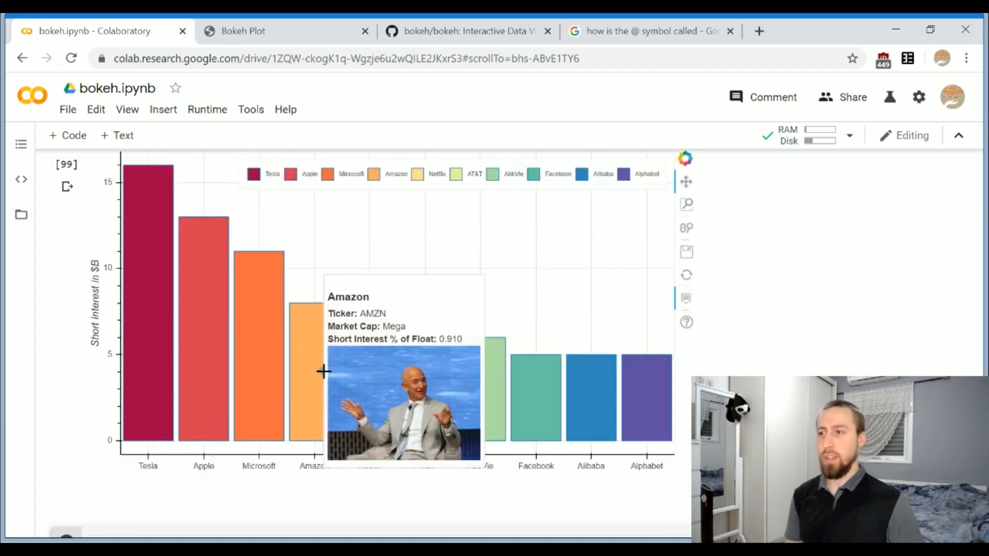